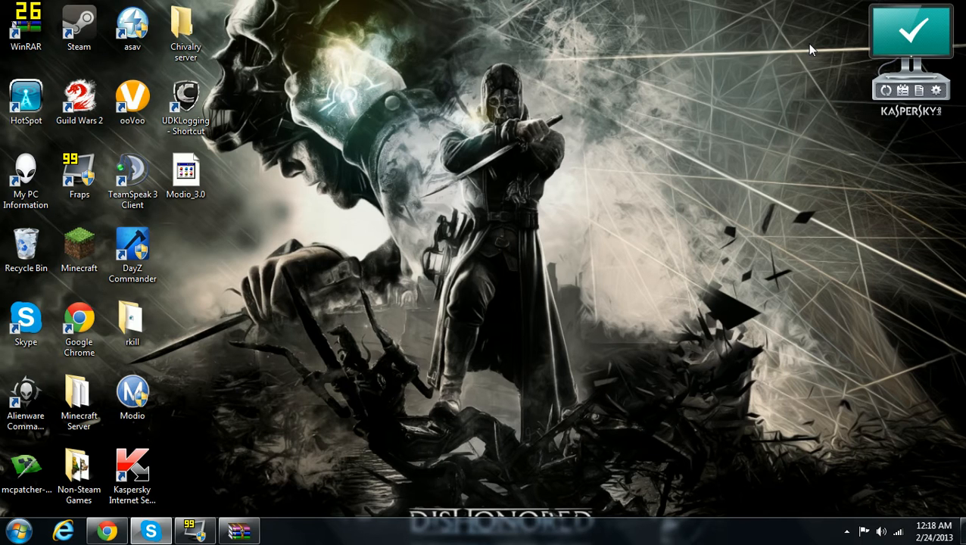
mouse_move(337, 90)
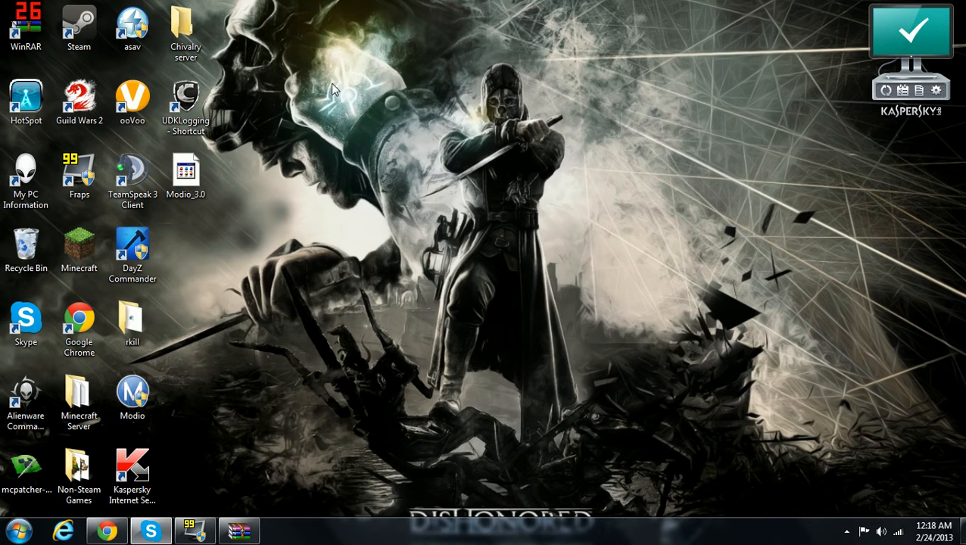
mouse_move(347, 124)
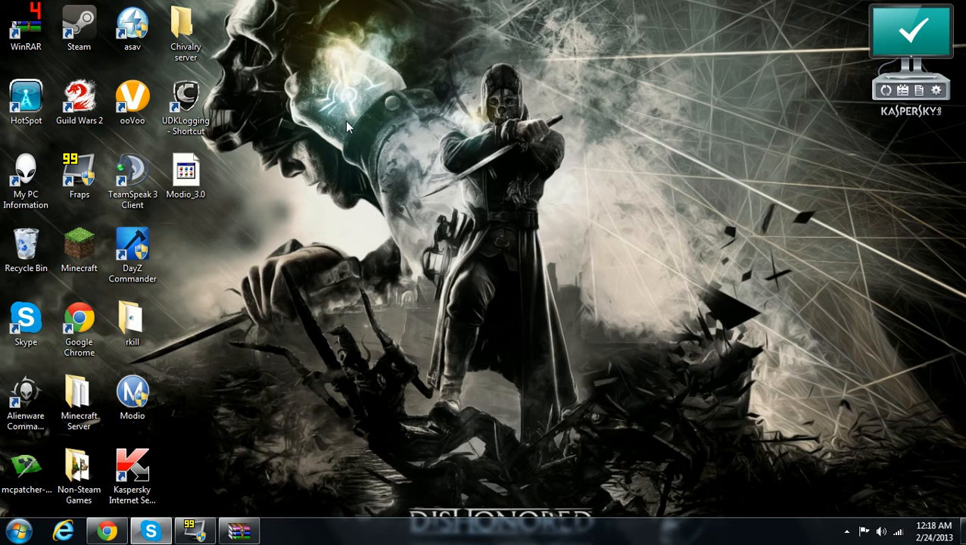
mouse_move(514, 151)
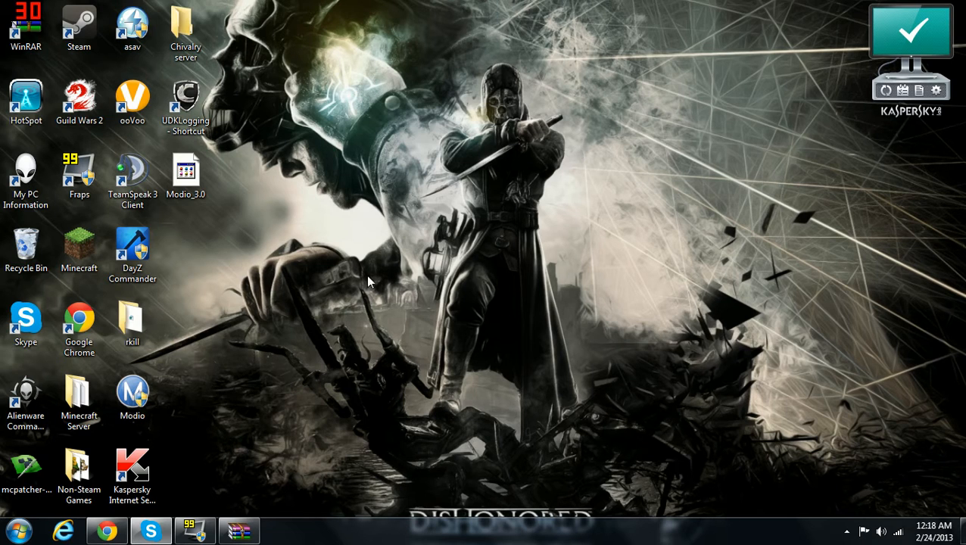
mouse_move(661, 245)
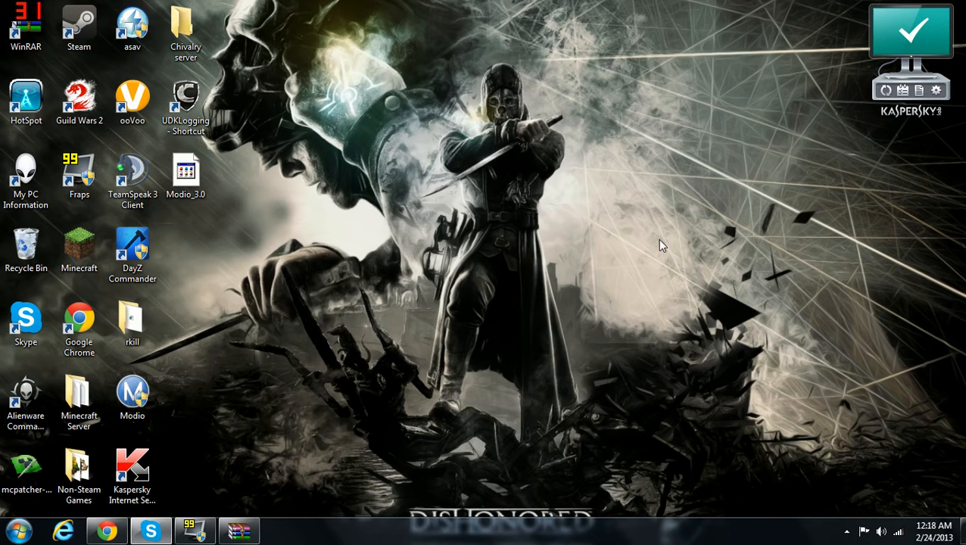
mouse_move(654, 130)
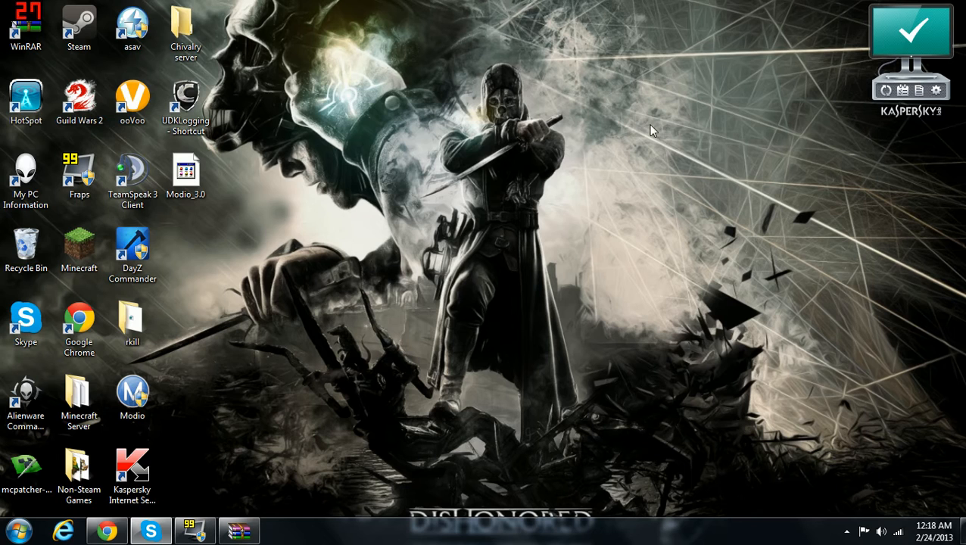
mouse_move(603, 257)
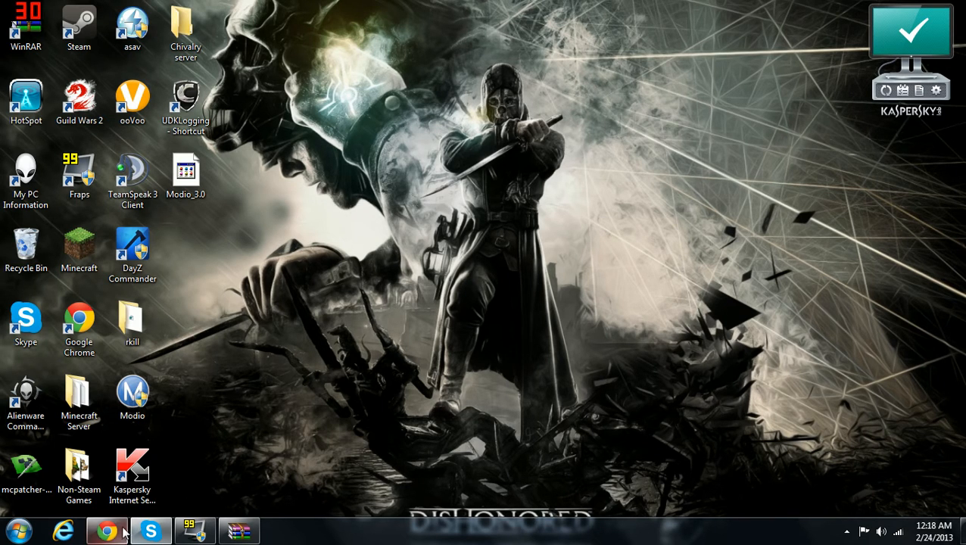
Bring Chrome's Modio download page up maximized, then minimize it back to the desktop
left_click(106, 530)
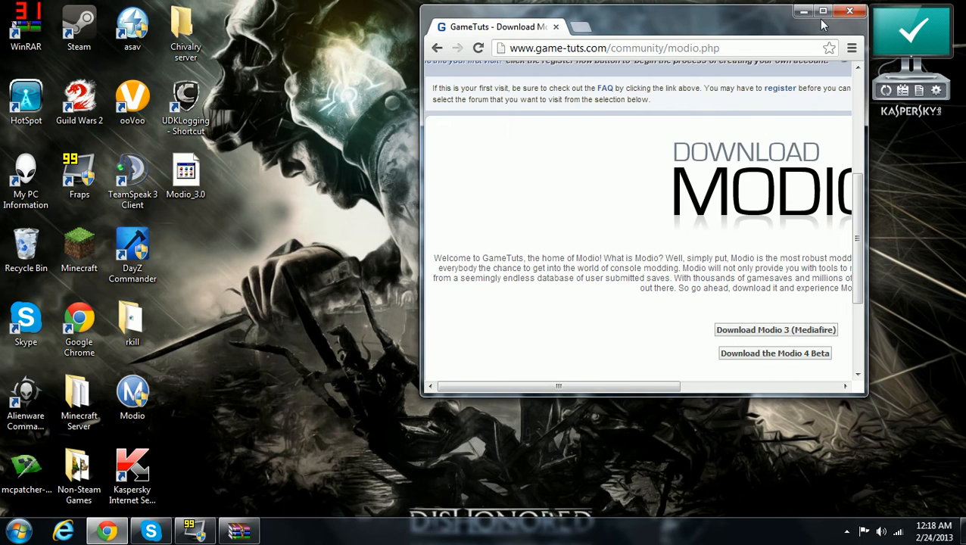
left_click(824, 9)
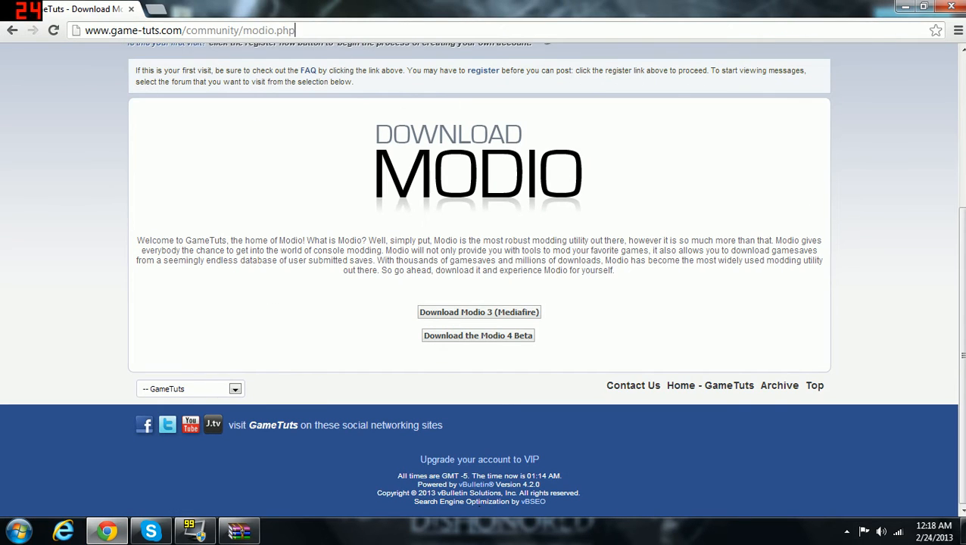
left_click(190, 30)
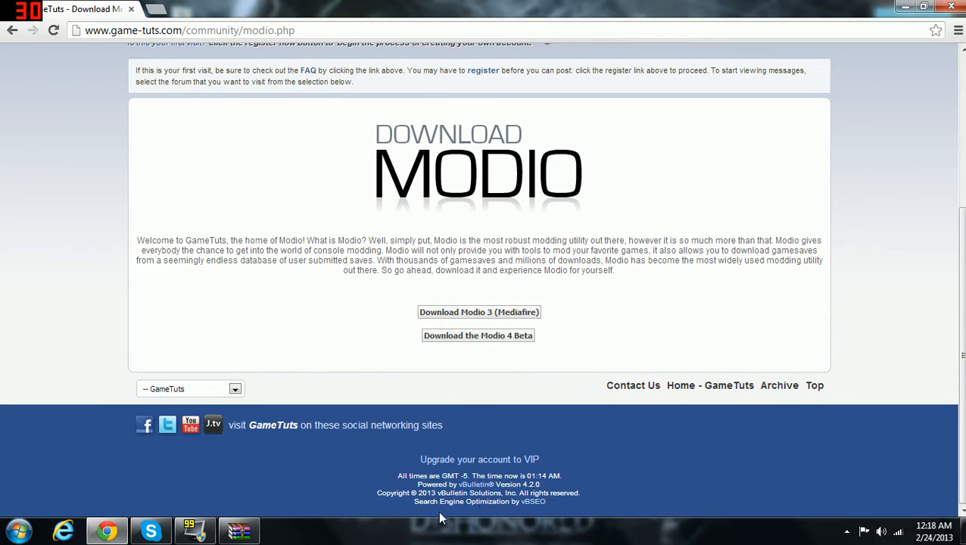
left_click(479, 312)
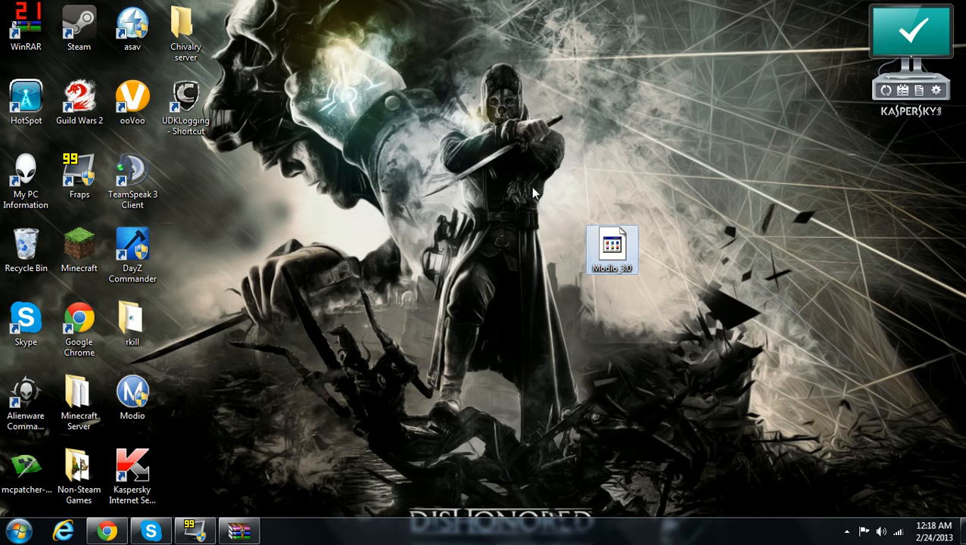
Move Modio_3.0.zip to the desktop centre and open it in WinRAR
left_click_drag(612, 248, 451, 248)
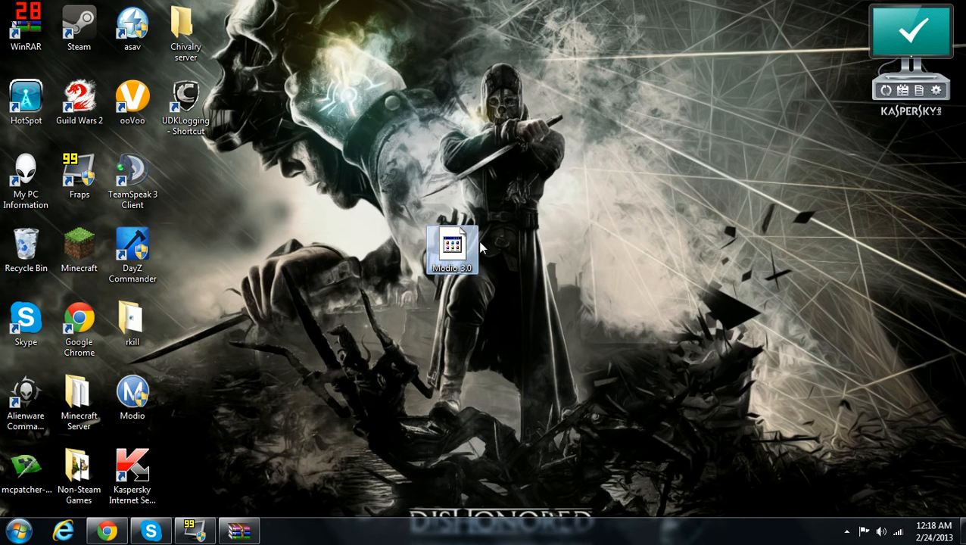
mouse_move(453, 250)
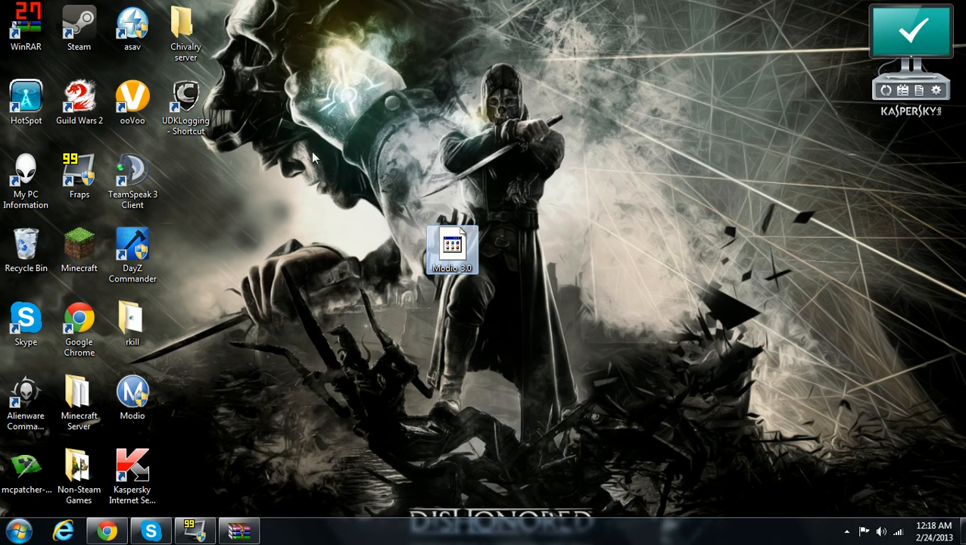
right_click(451, 250)
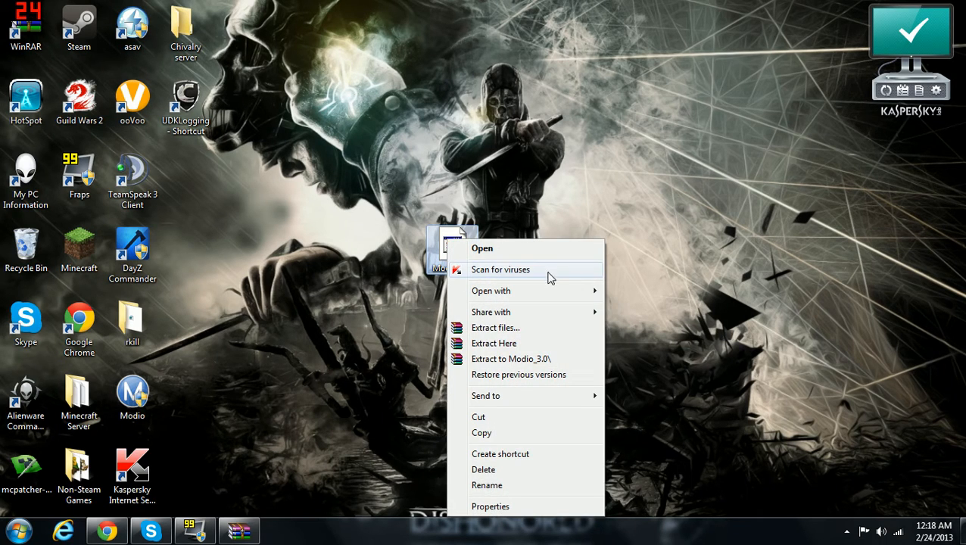
left_click(481, 248)
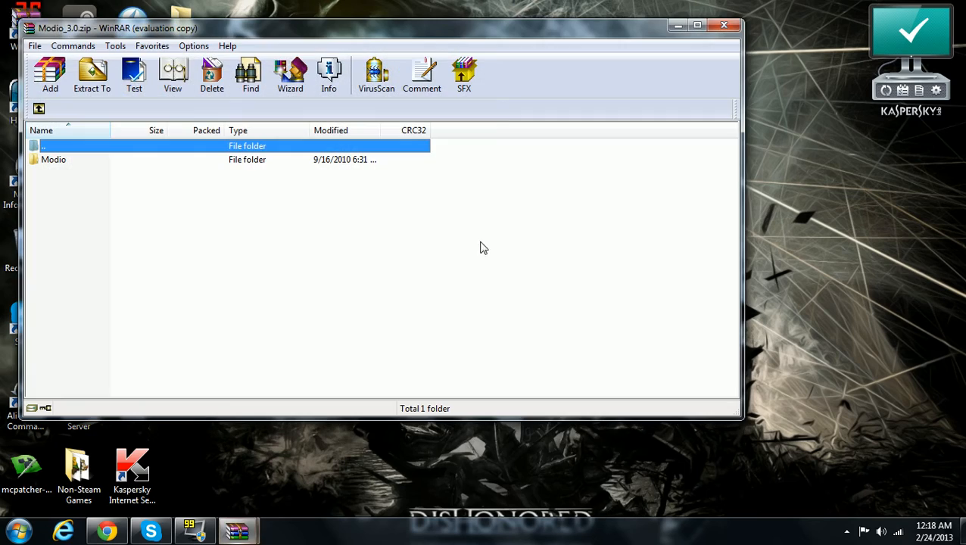
Enter the archive's Modio folder, start Modio.exe past the license notice, and close WinRAR
double_click(55, 159)
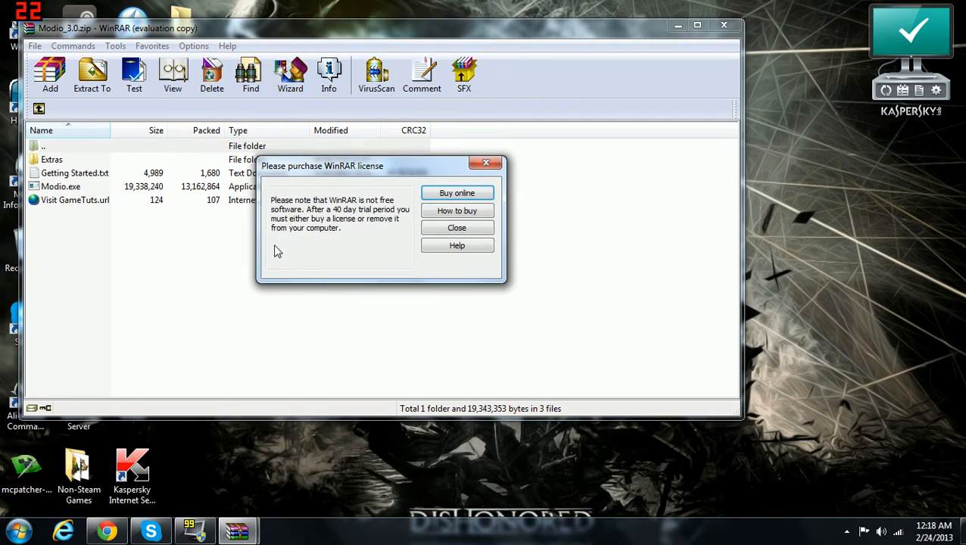
left_click(458, 227)
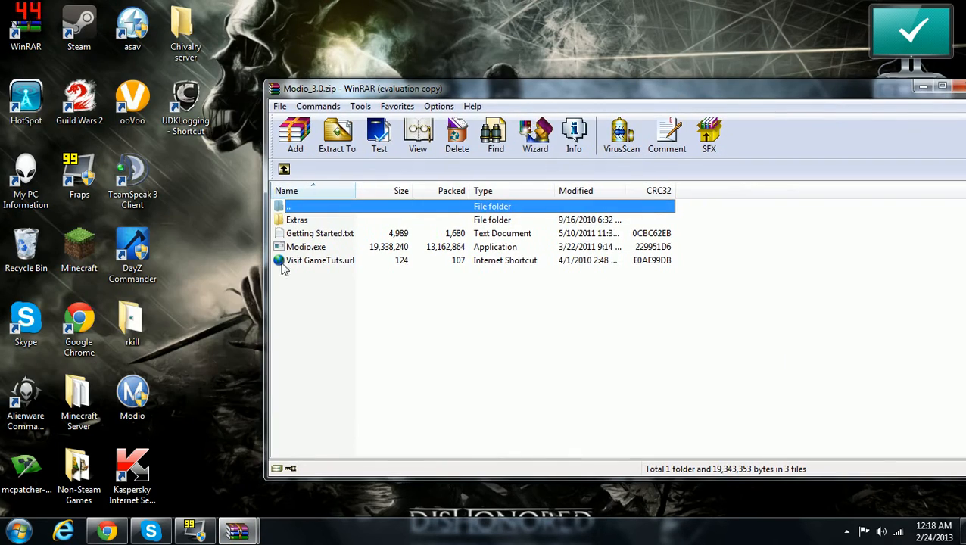
double_click(306, 247)
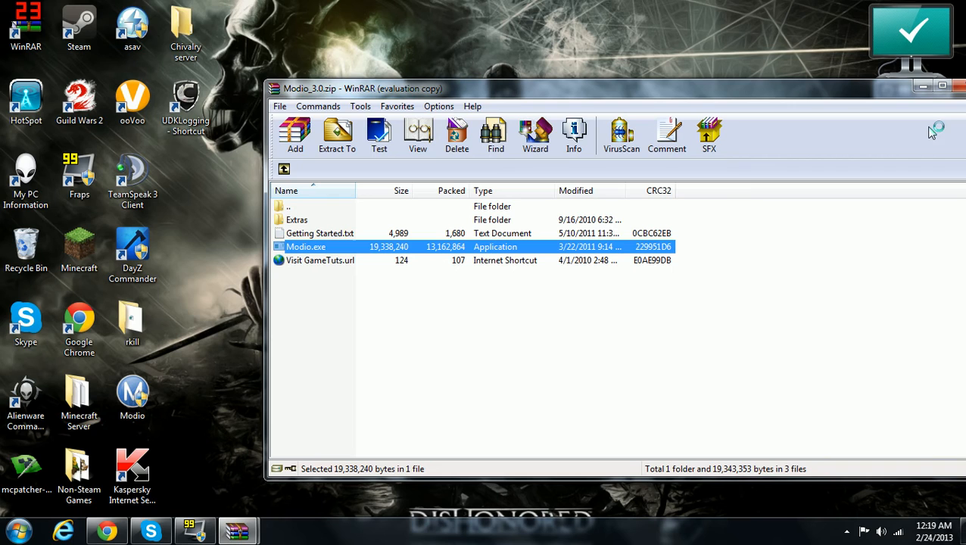
mouse_move(923, 85)
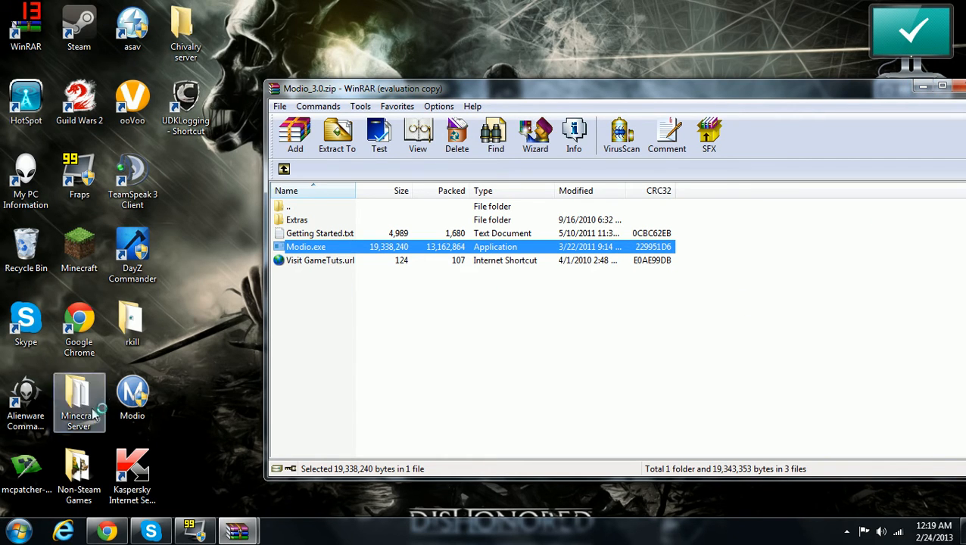
mouse_move(363, 235)
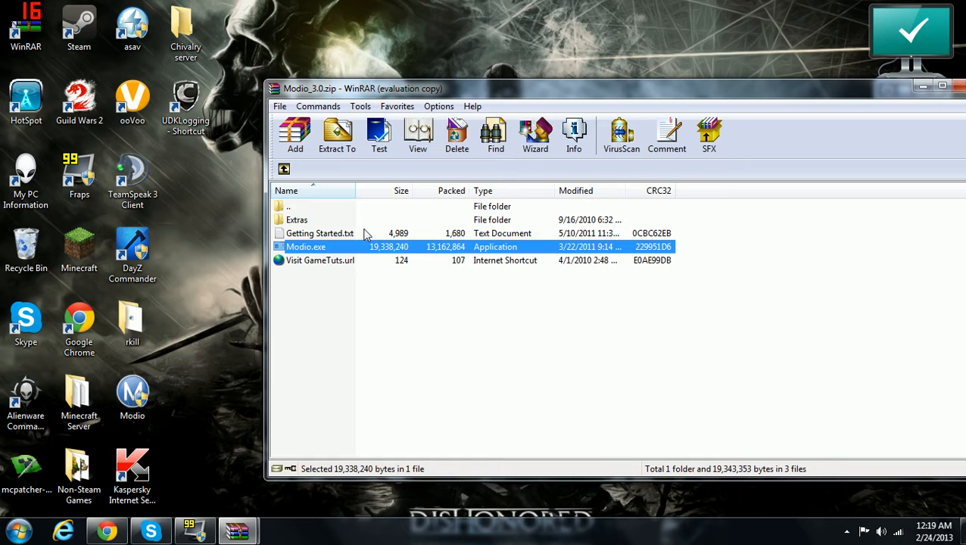
mouse_move(860, 108)
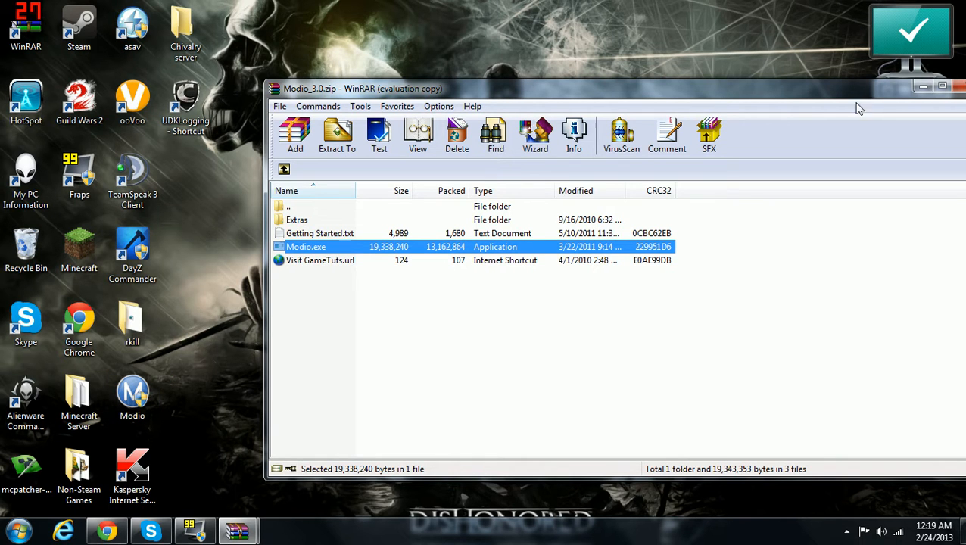
left_click(960, 88)
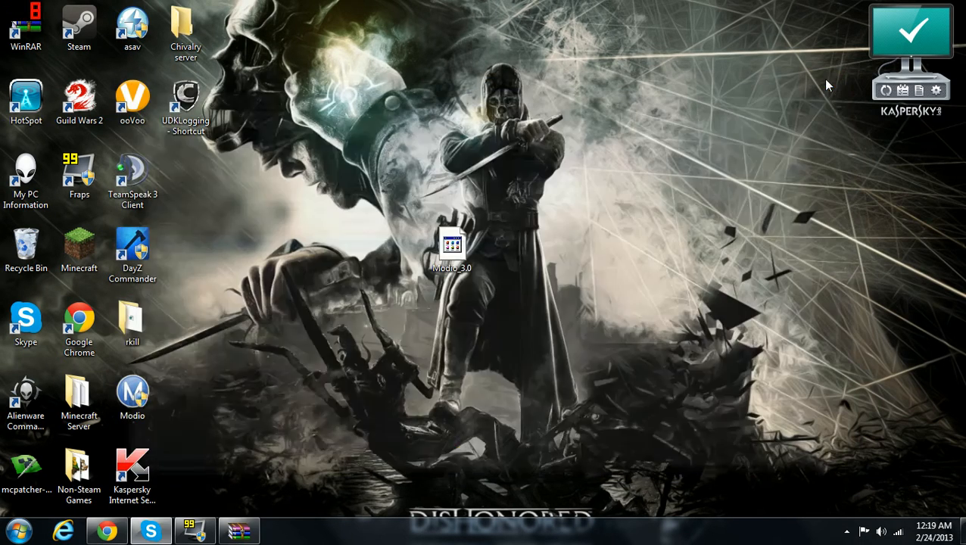
Launch Modio from its desktop shortcut so it signs in and detects USB Stick (D:)
left_click(134, 397)
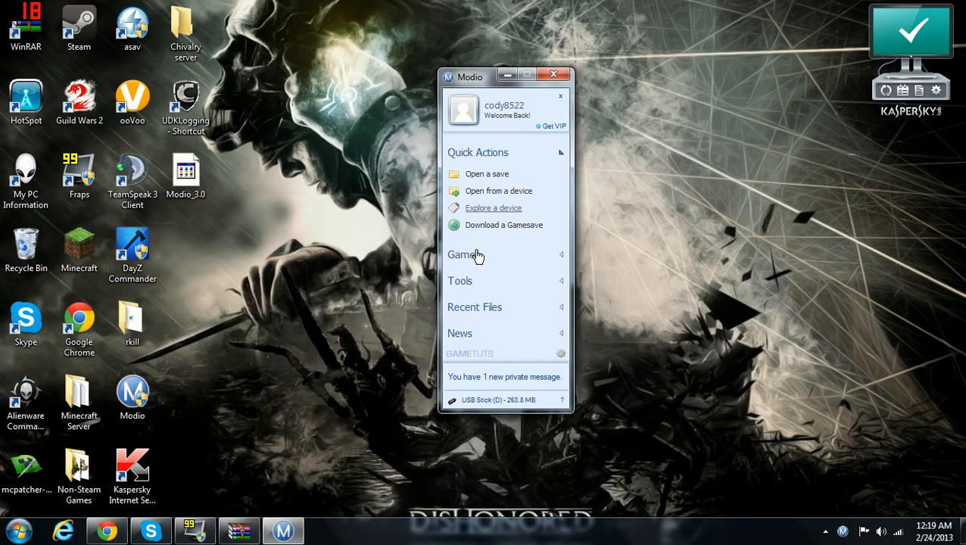
Load the USB stick in Device Explorer and browse Content > profile > Minecraft > 00000001 saves
left_click(494, 208)
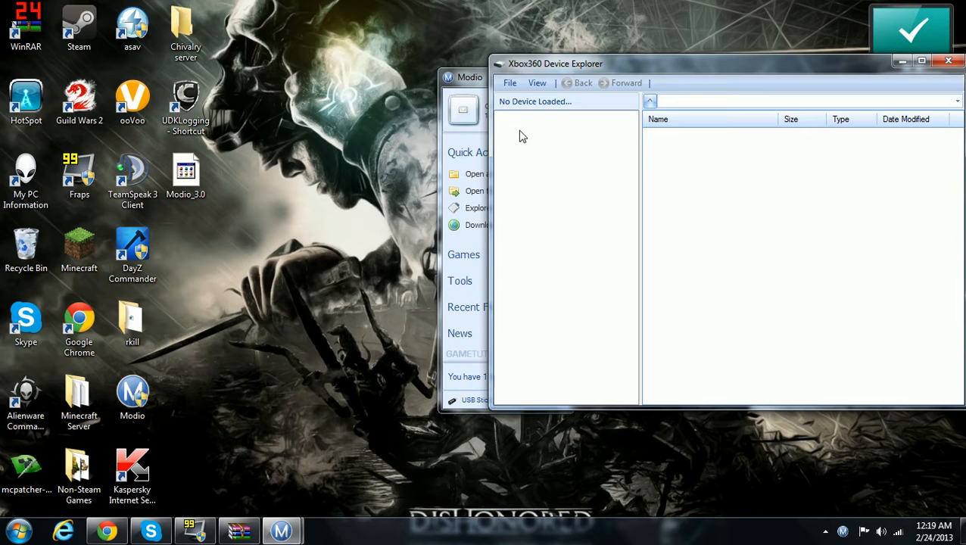
left_click(509, 82)
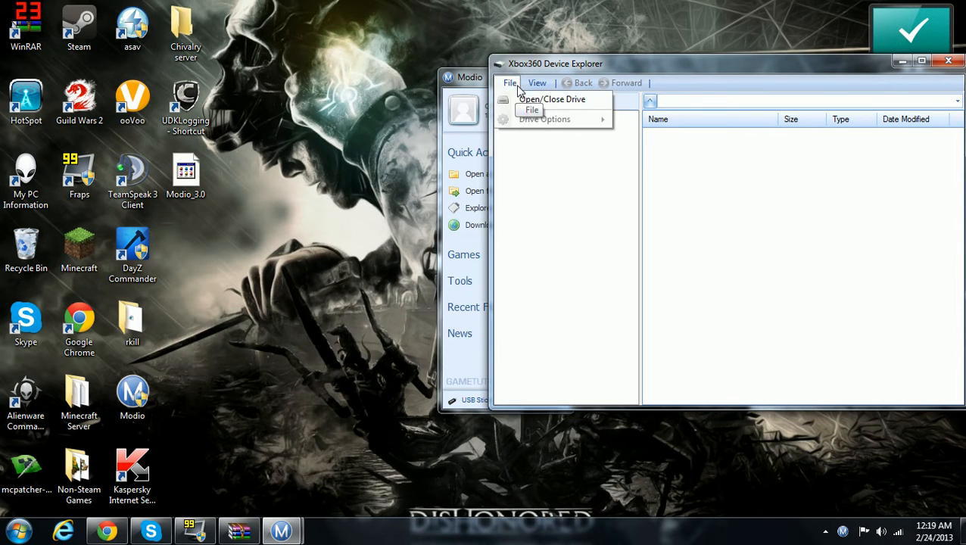
left_click(551, 100)
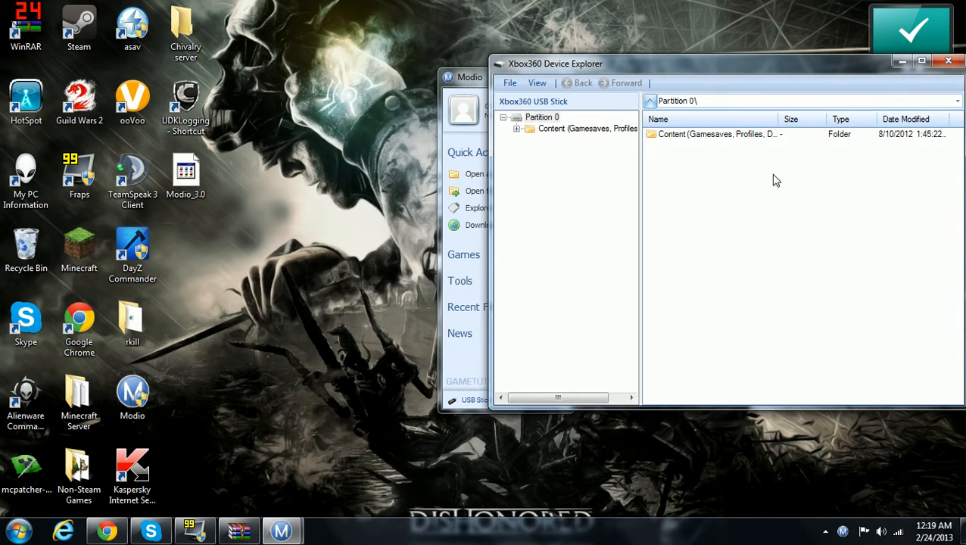
double_click(715, 133)
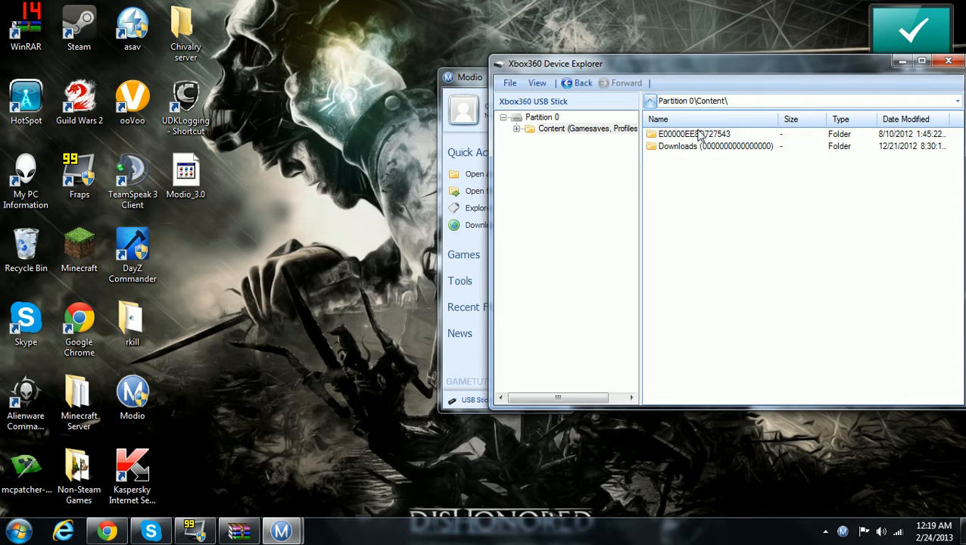
mouse_move(718, 121)
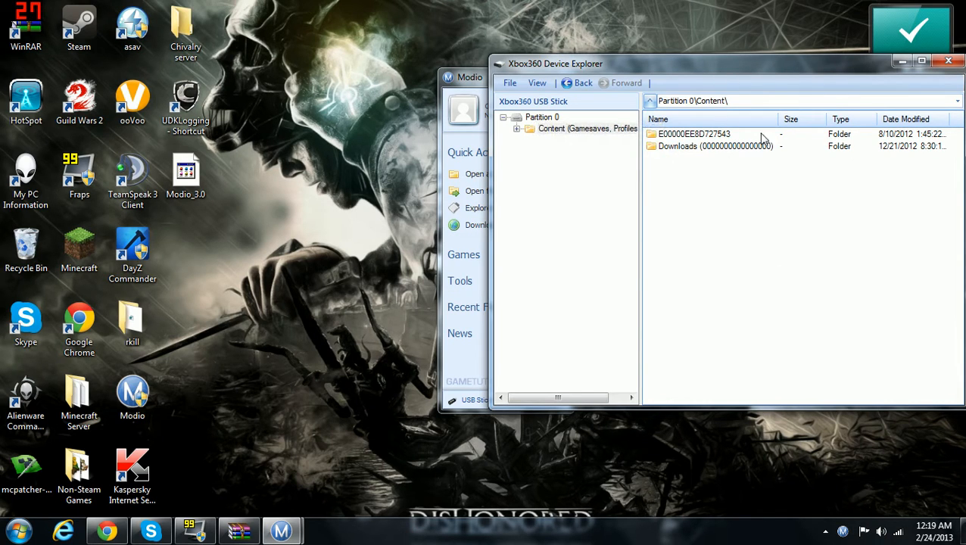
double_click(694, 133)
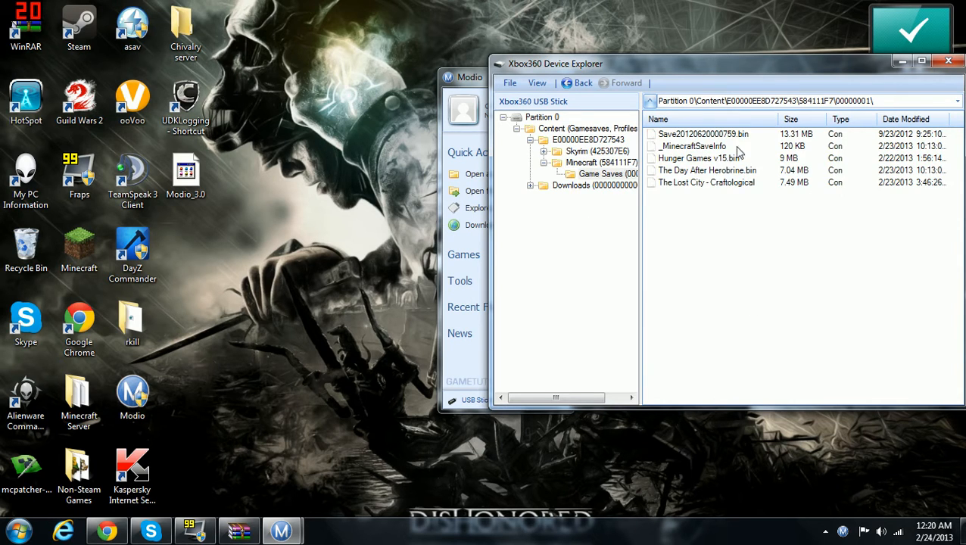
mouse_move(770, 146)
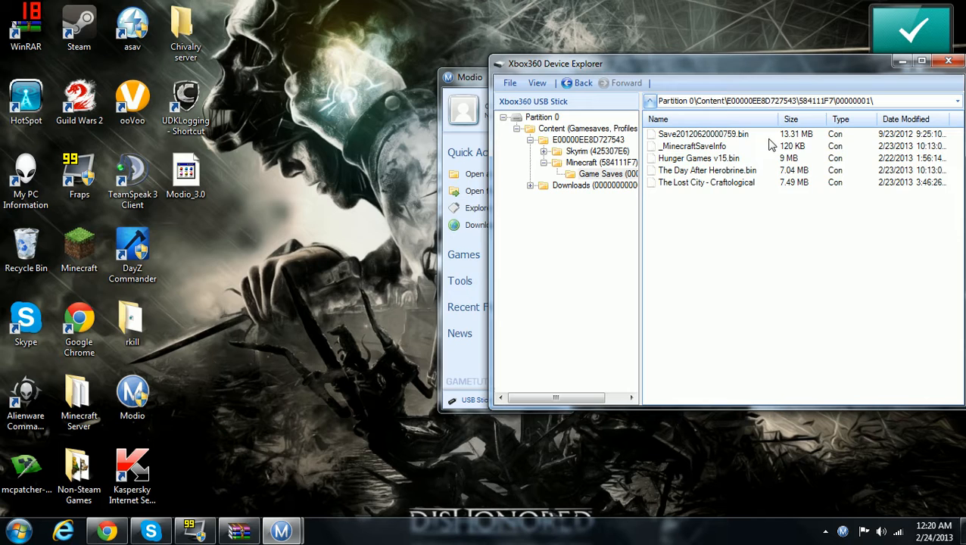
left_click(133, 325)
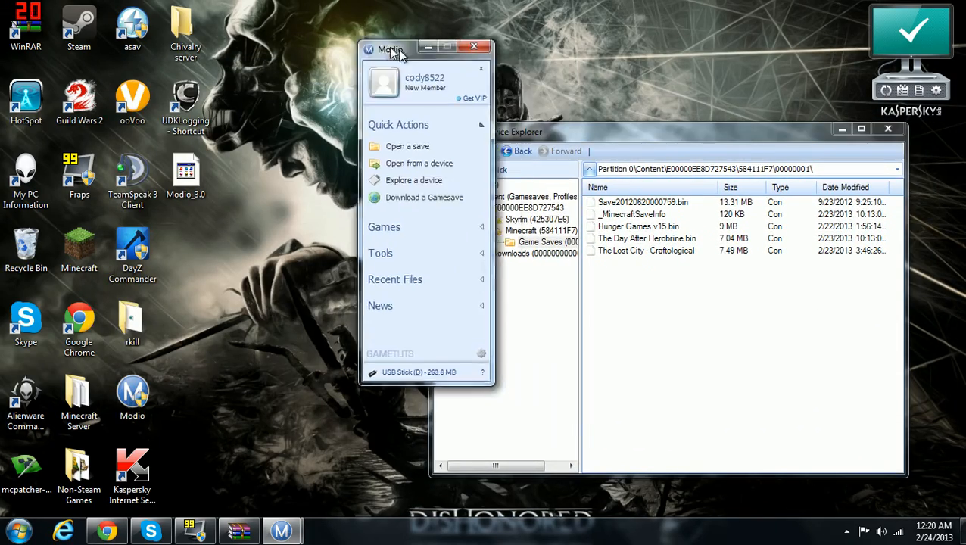
Open Save20120620000759.bin in the resigner to show its profile and device IDs, then switch to Chrome
right_click(642, 203)
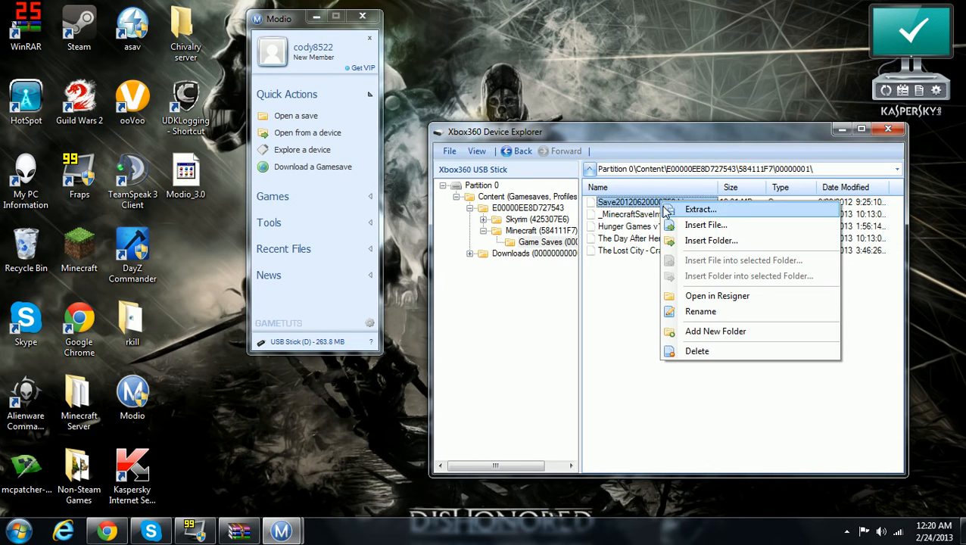
mouse_move(712, 240)
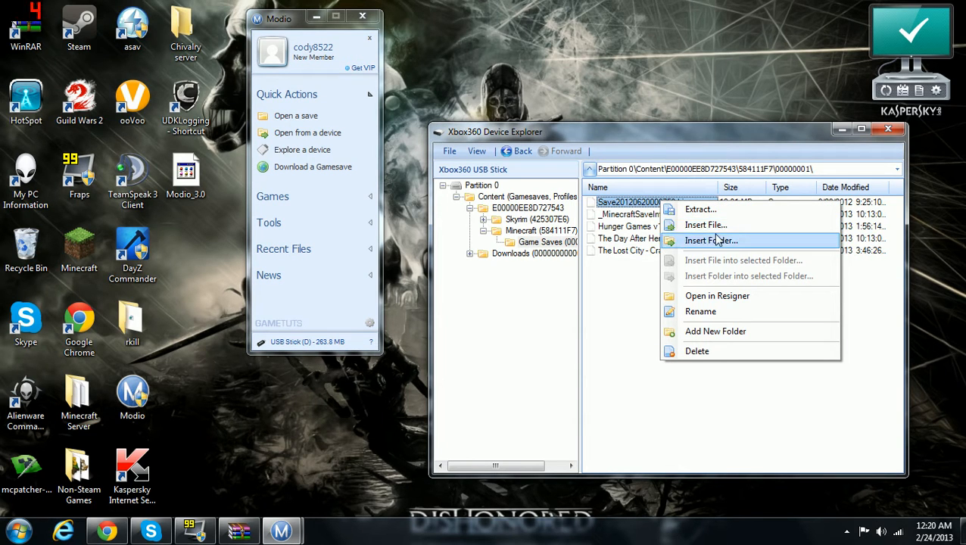
mouse_move(704, 224)
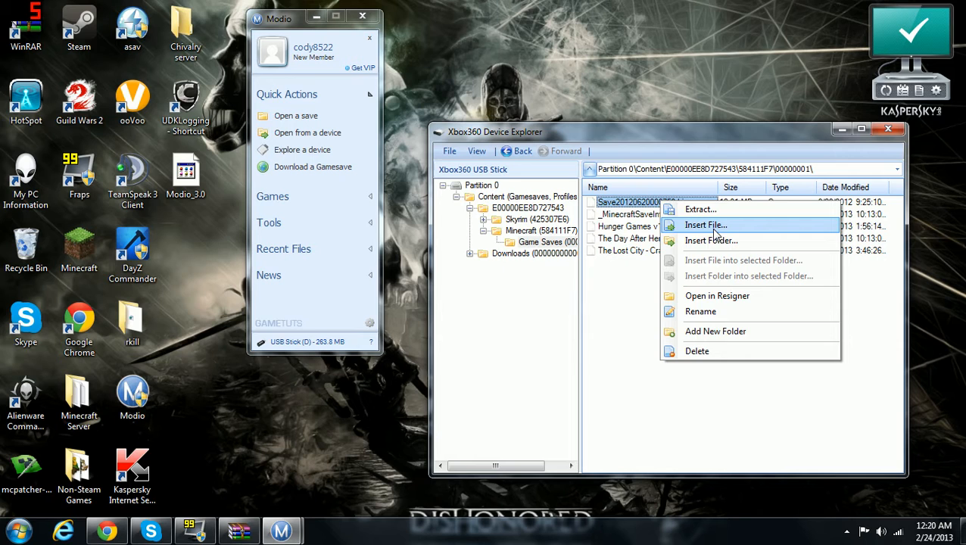
left_click(700, 209)
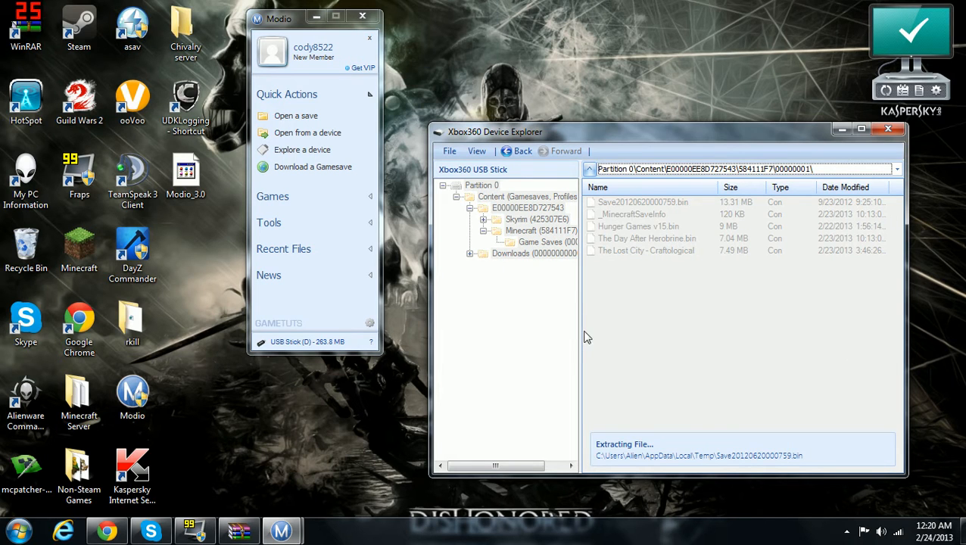
double_click(642, 202)
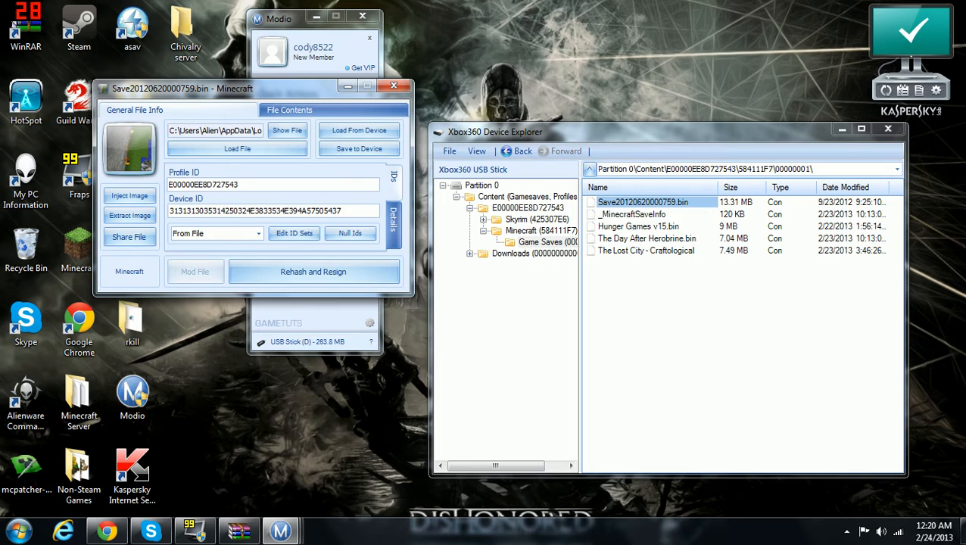
left_click(12, 530)
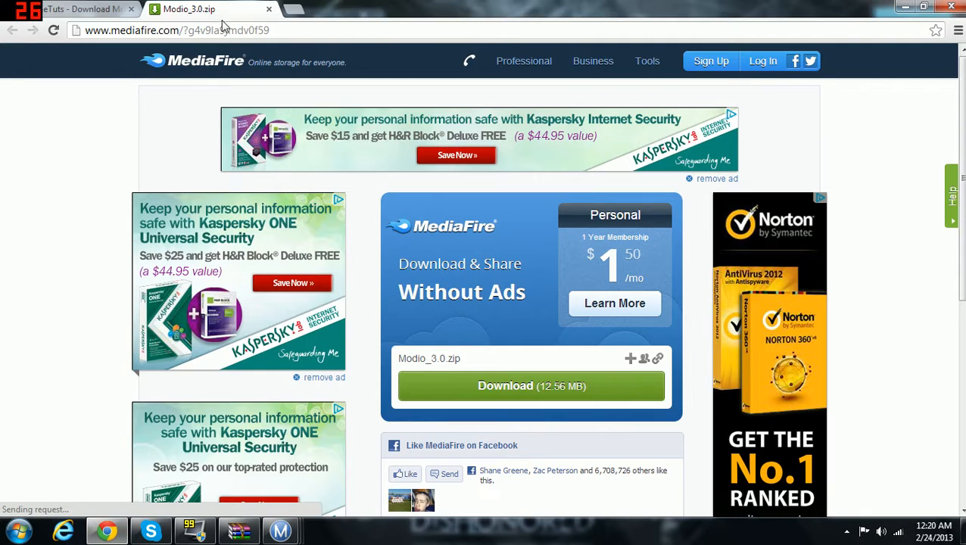
Search YouTube for 'minecraft xbox 360', open the parkour map video and follow its MediaFire link
left_click(296, 9)
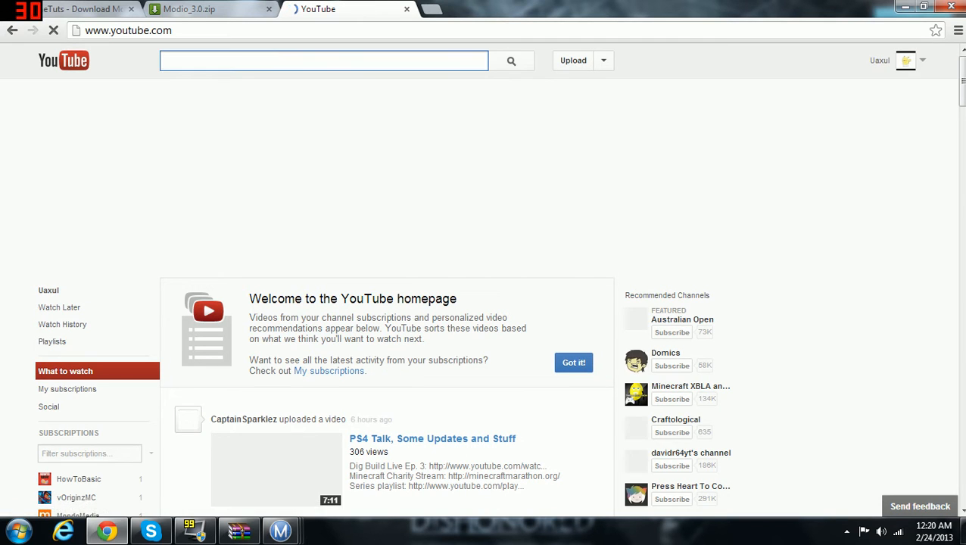
type("minecraft xbox 3")
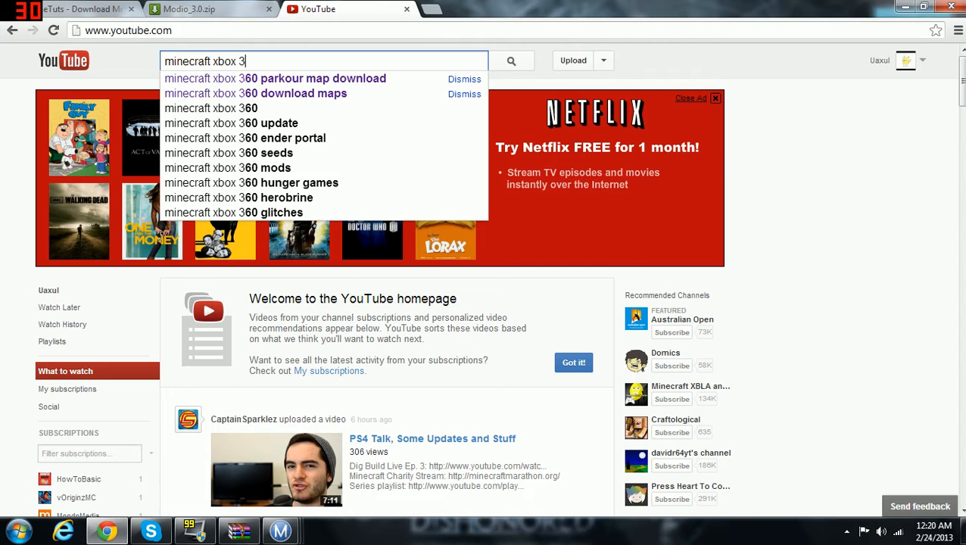
type("60")
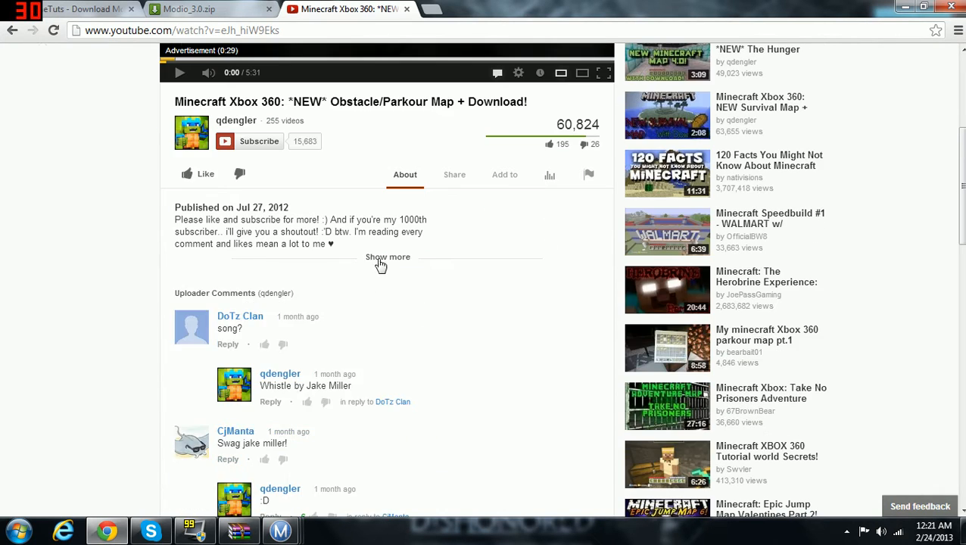
left_click(388, 258)
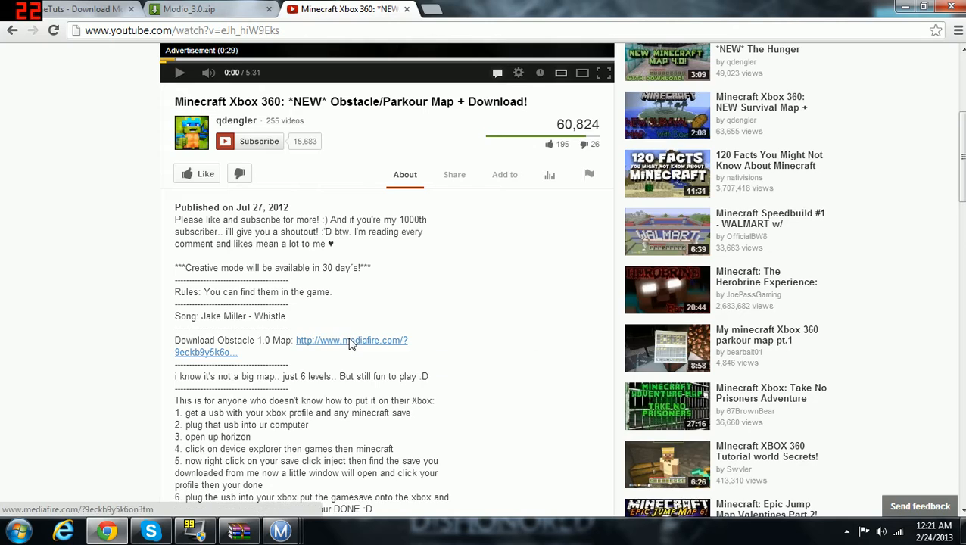
left_click(351, 340)
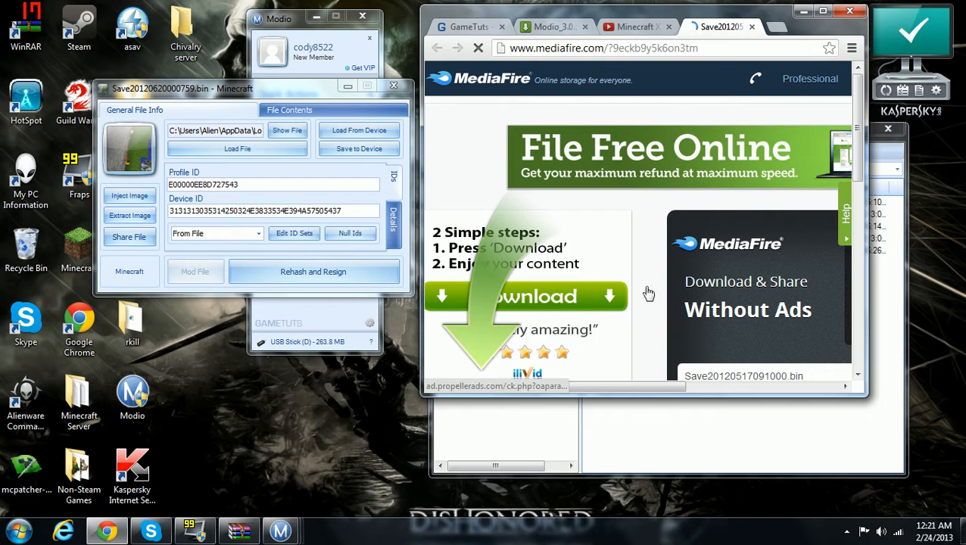
Download Save20120517091000.bin from MediaFire to the desktop
left_click(527, 296)
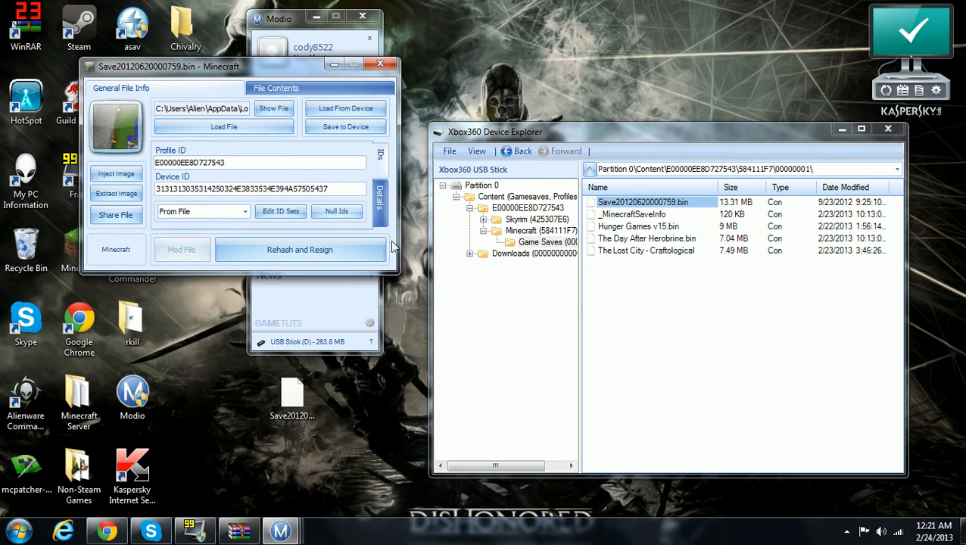
Use Modio's Open a save and filter the desktop file dialog by 'save' for the downloaded .bin
left_click(295, 18)
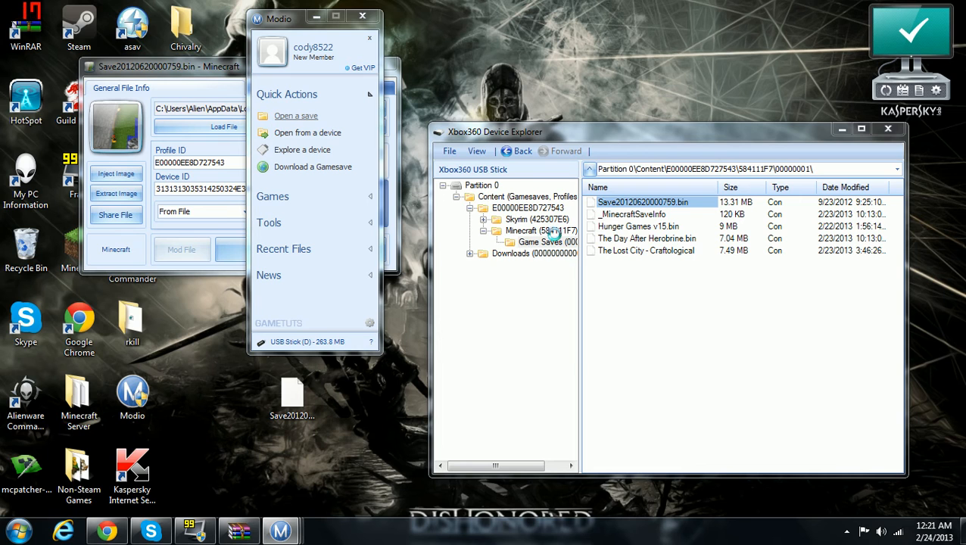
left_click(297, 115)
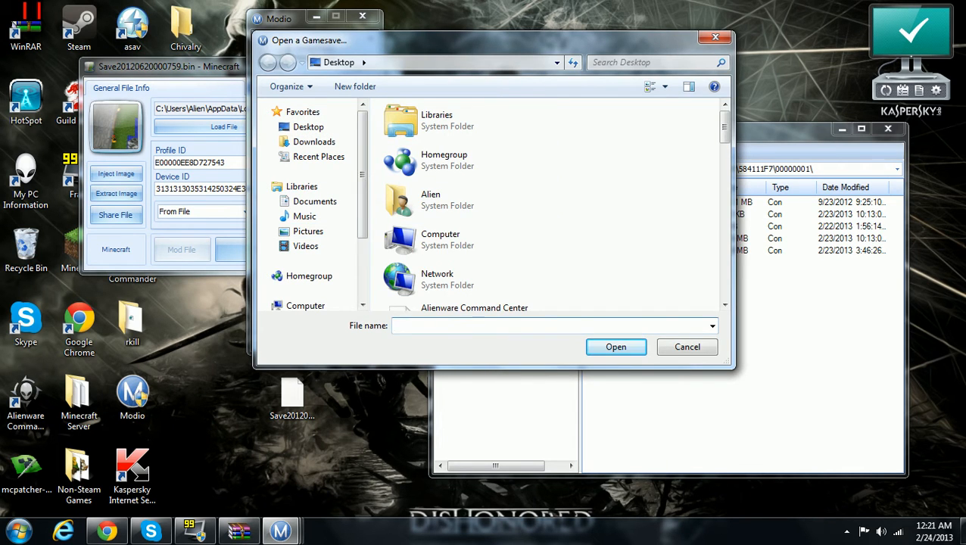
type("save")
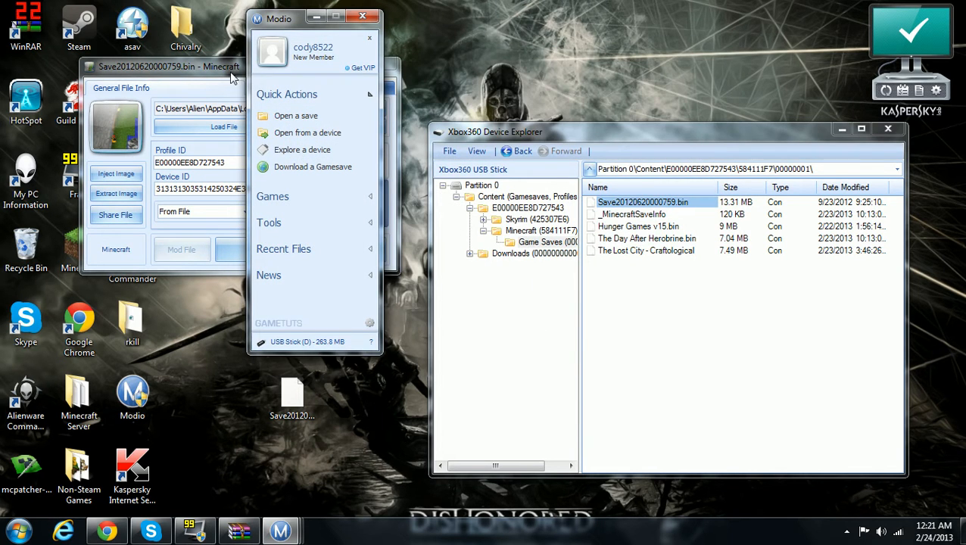
mouse_move(342, 112)
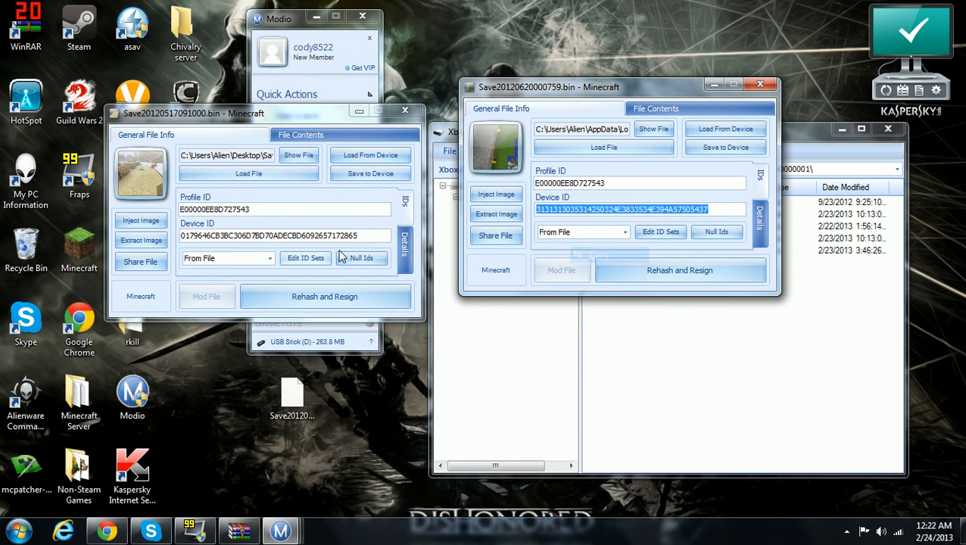
Paste the USB save's Device ID into the downloaded map save before rehashing and resigning
right_click(286, 234)
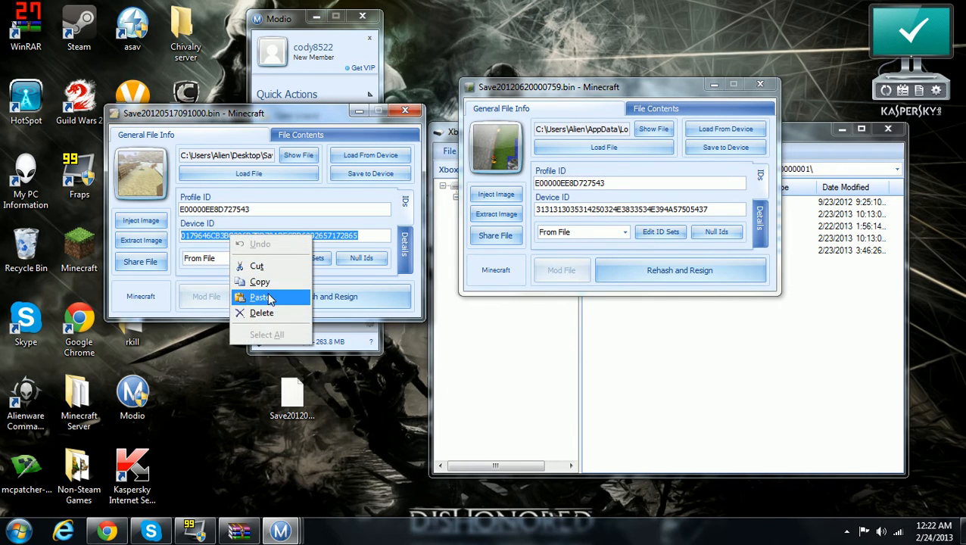
left_click(261, 297)
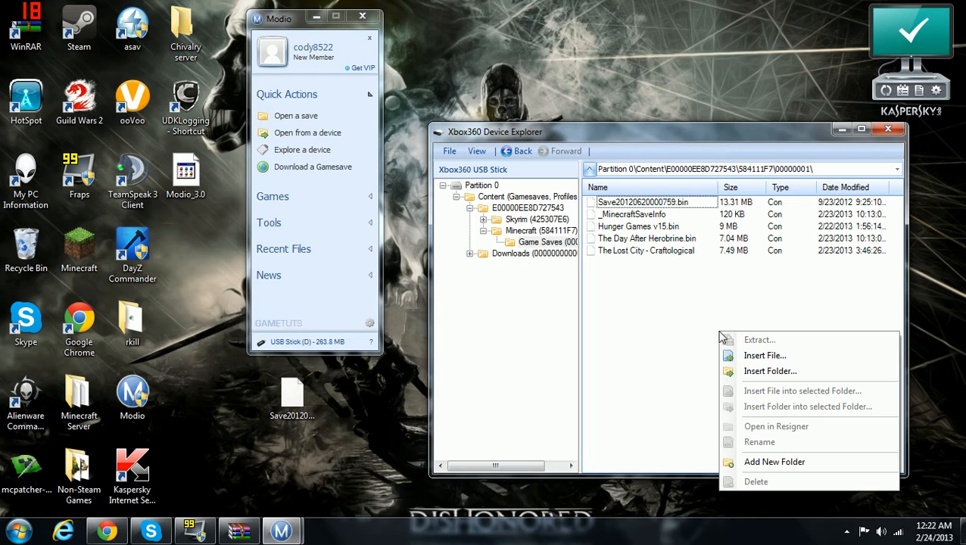
Insert Save20120517091000.bin from the Desktop into the USB stick's Minecraft game saves folder
left_click(764, 355)
type("sa")
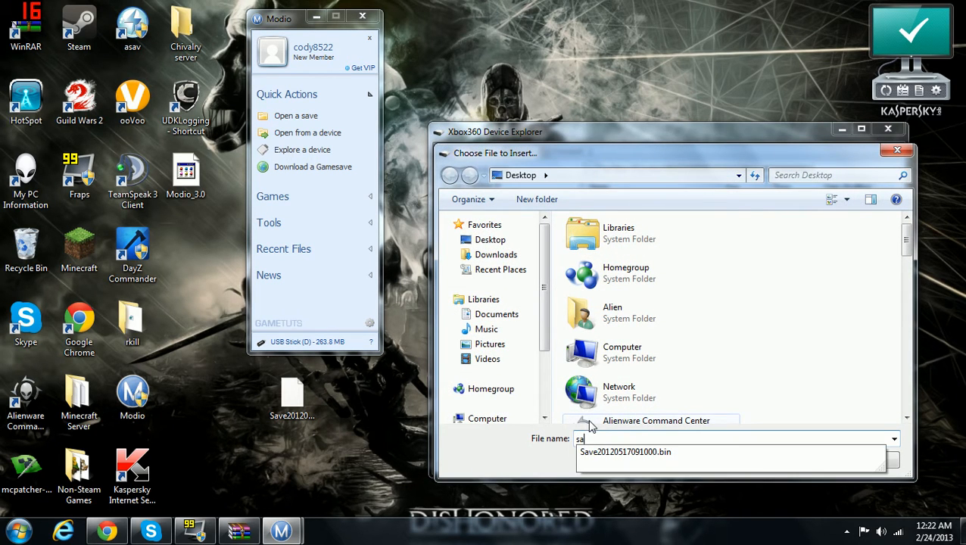
left_click(625, 451)
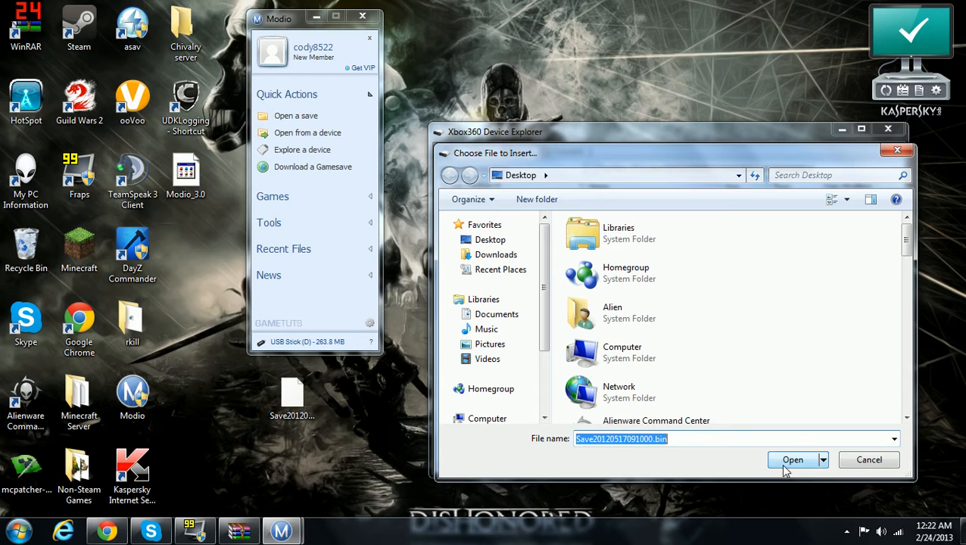
left_click(794, 460)
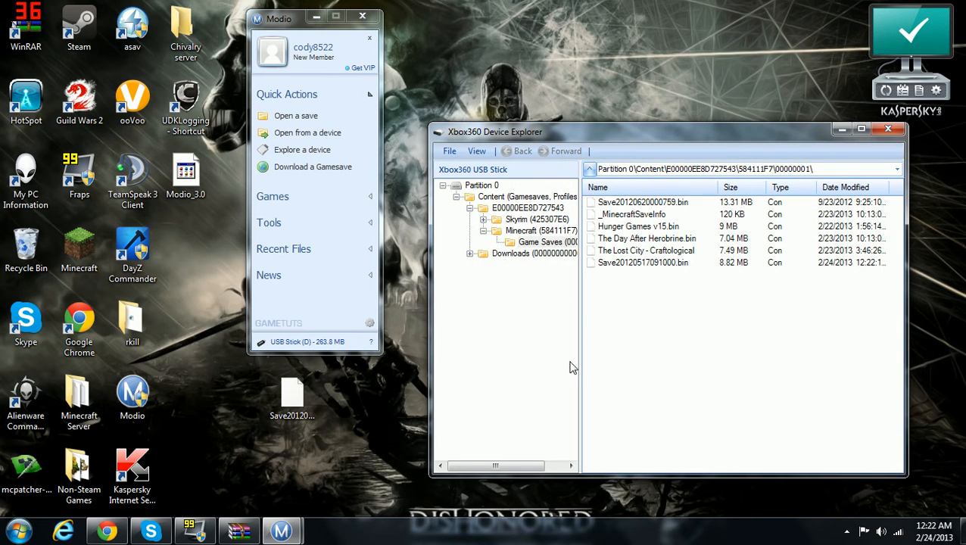
left_click(292, 397)
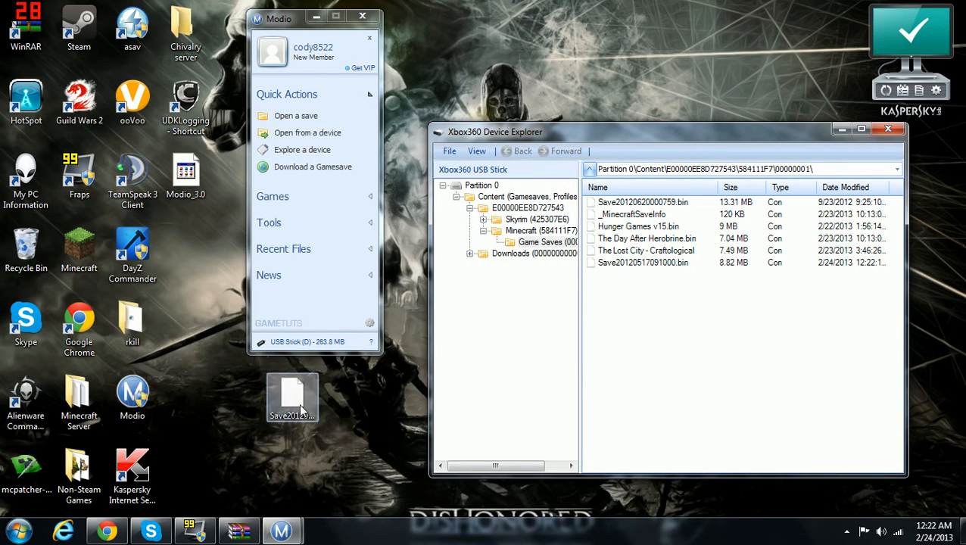
left_click(449, 151)
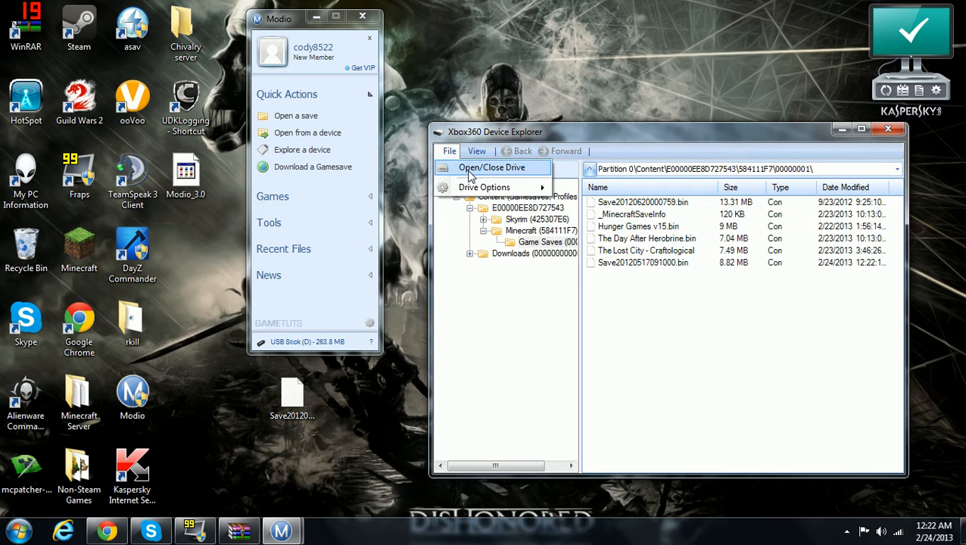
Close the USB drive so Device Explorer shows no device loaded
left_click(491, 167)
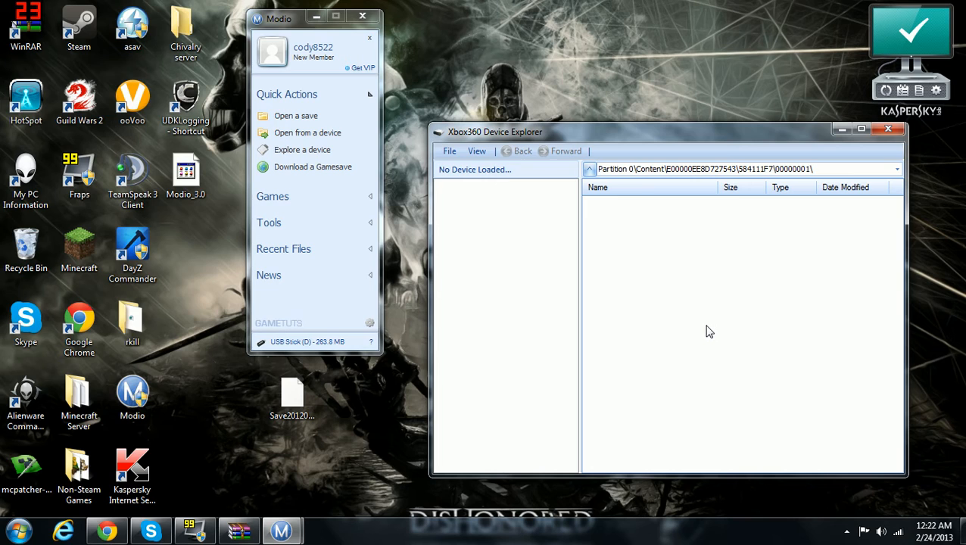
mouse_move(351, 109)
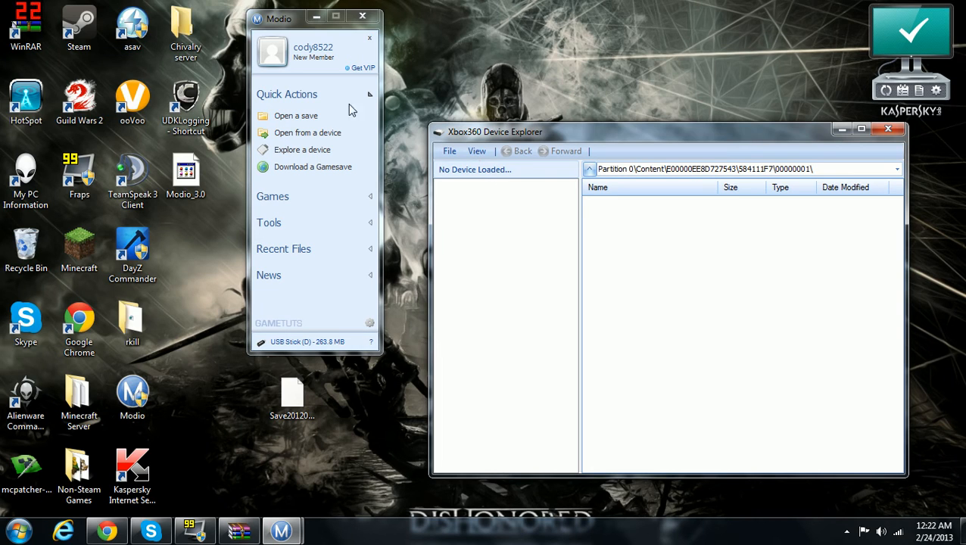
mouse_move(400, 363)
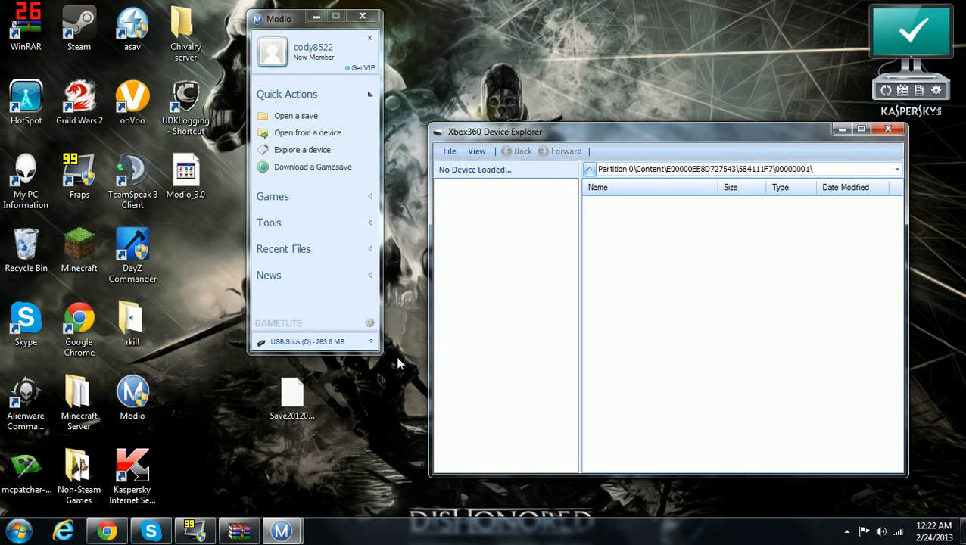
mouse_move(315, 17)
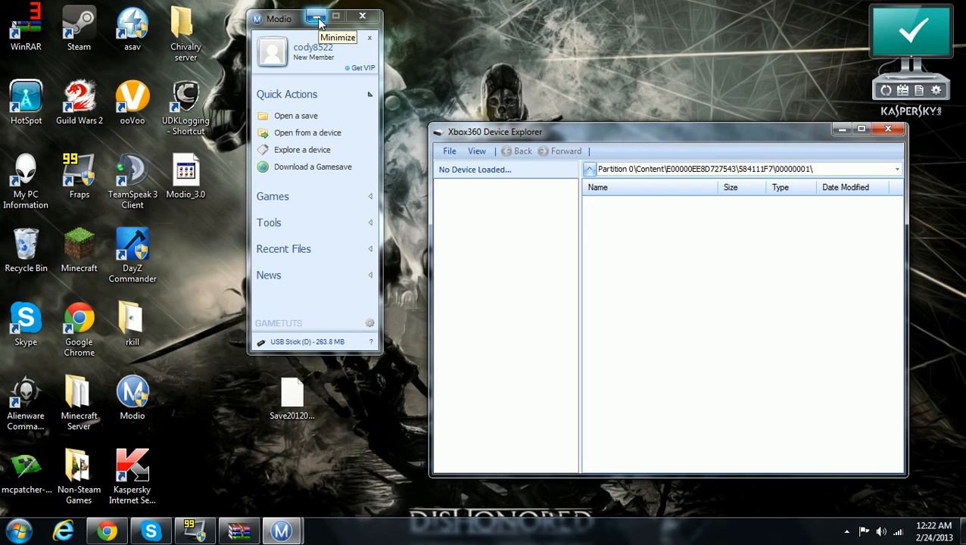
mouse_move(390, 117)
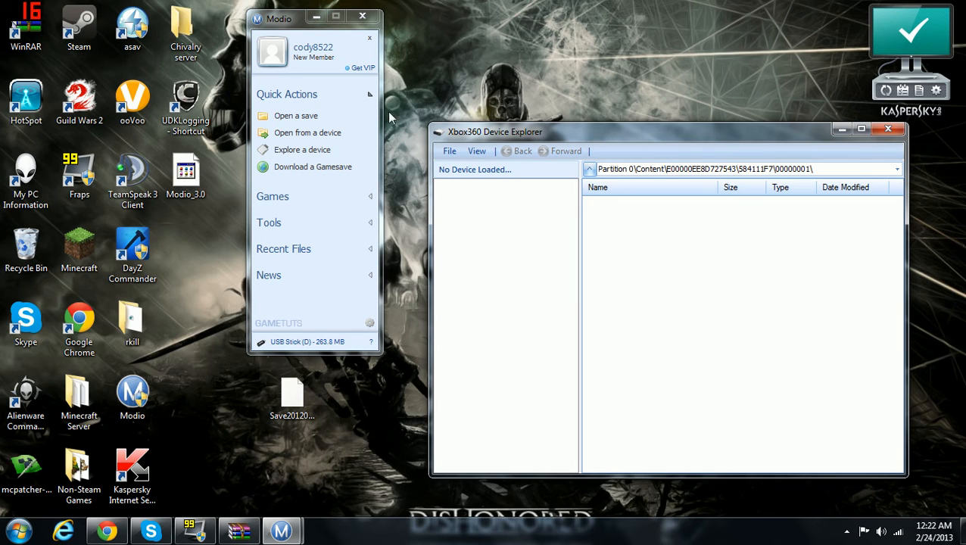
mouse_move(307, 133)
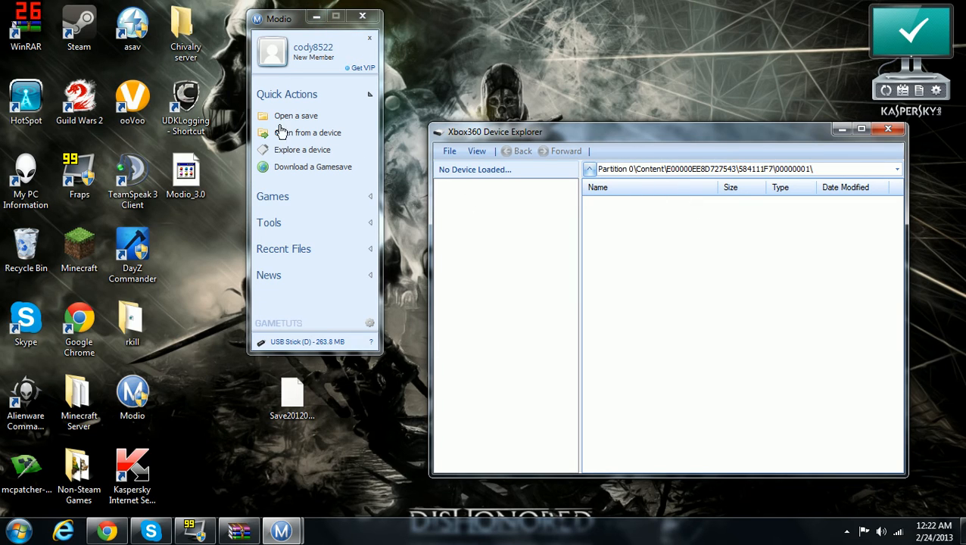
mouse_move(568, 191)
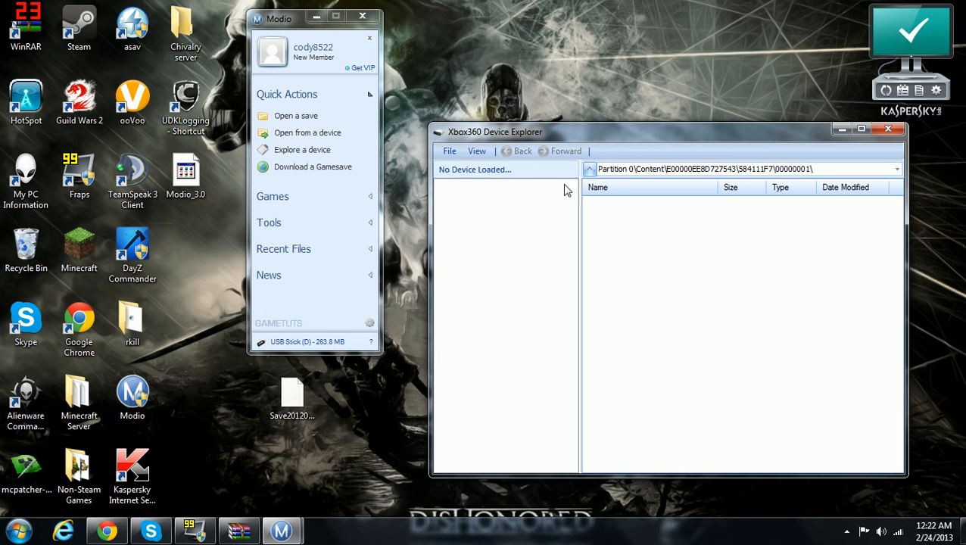
left_click(448, 152)
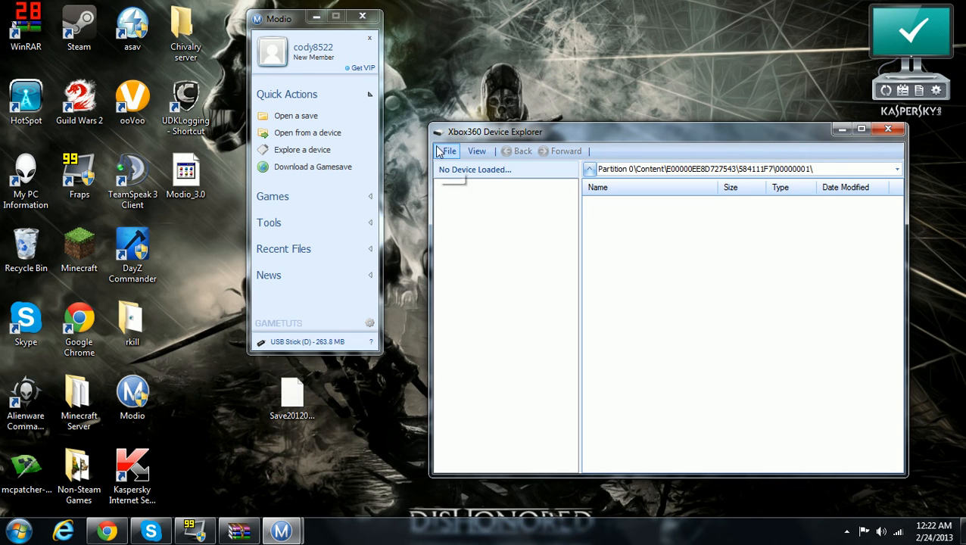
Move the Modio window to the top-right corner and shift Device Explorer to the left
left_click_drag(278, 18, 866, 6)
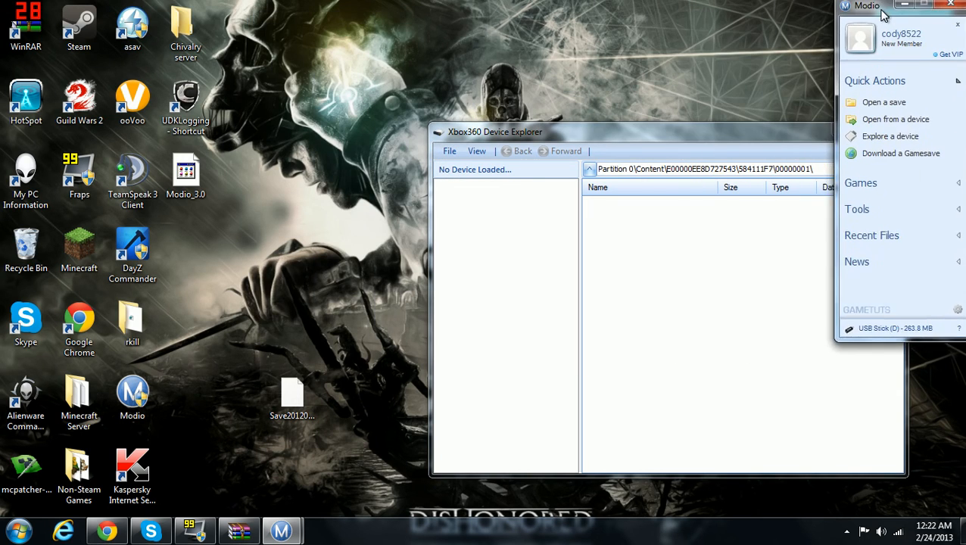
left_click_drag(866, 6, 857, 15)
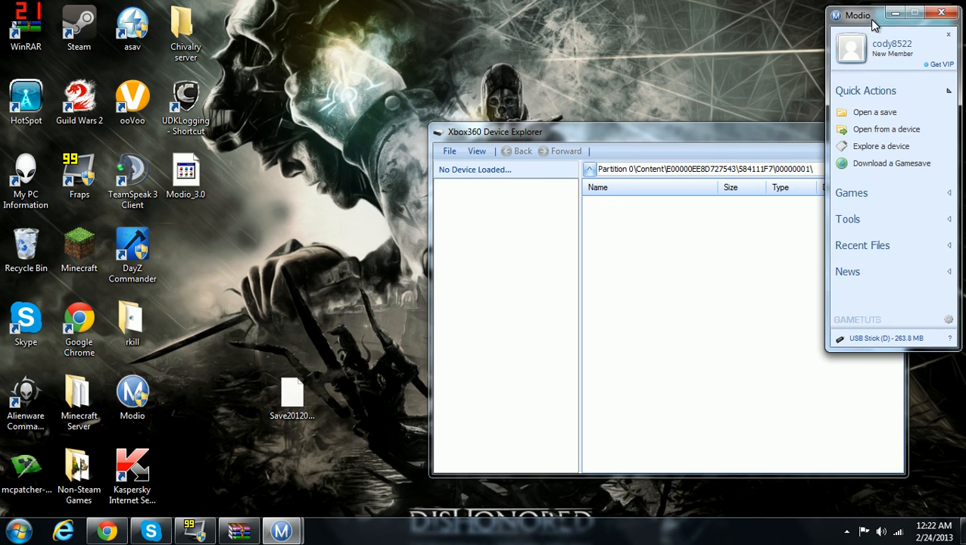
left_click_drag(496, 130, 357, 109)
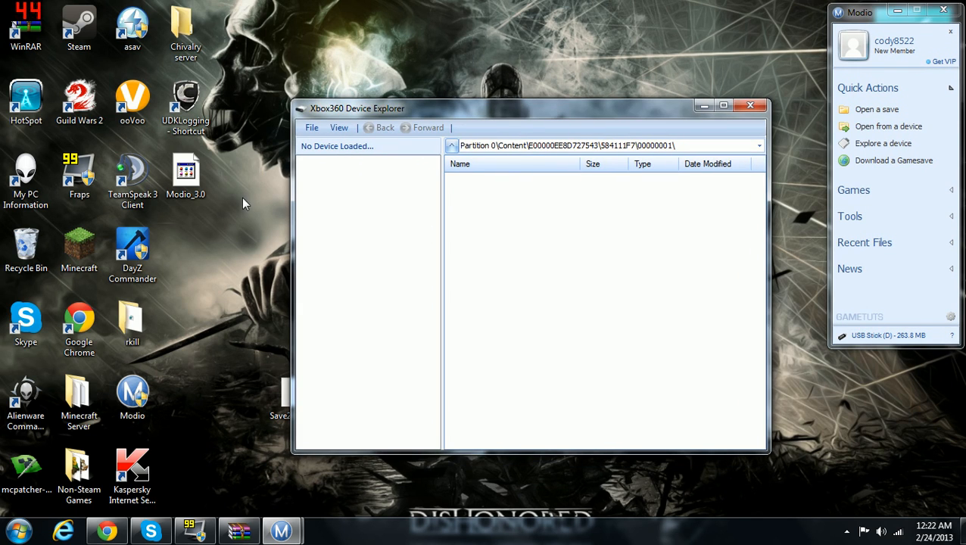